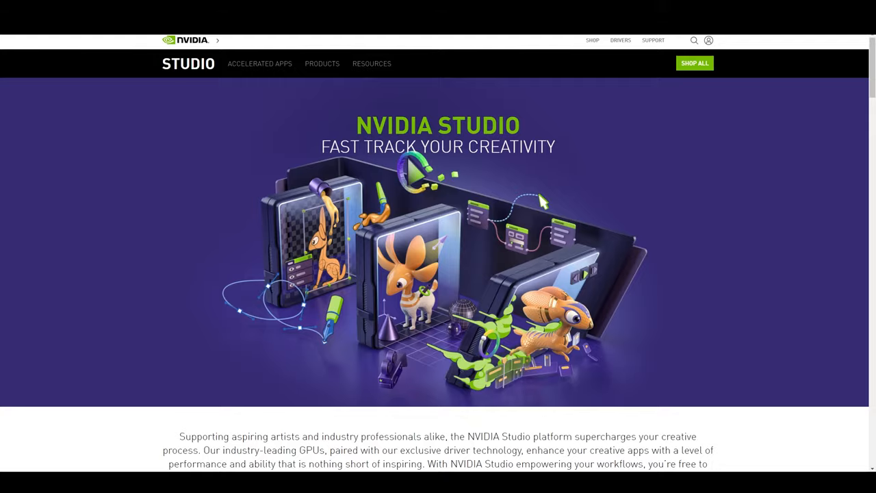
- Start configuring an AMD Ryzen desktop with the £58 case and a faster Ryzen 9 5950X processor
scroll(down, 3)
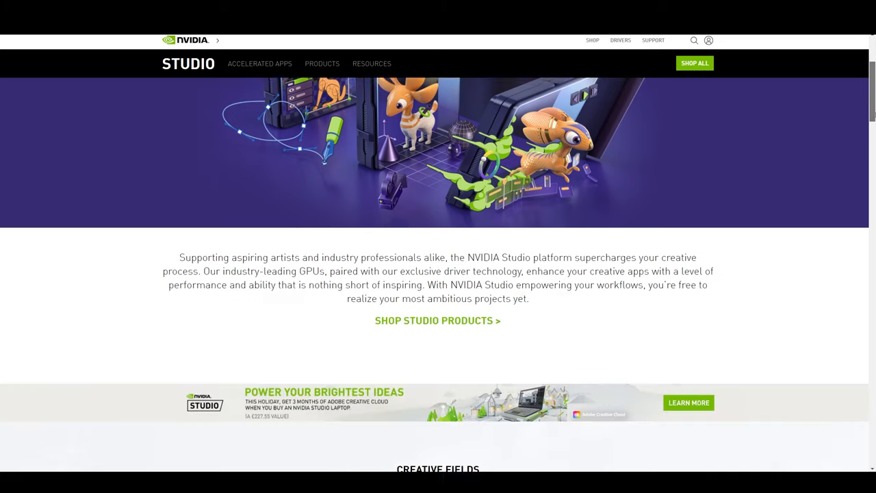
scroll(down, 3)
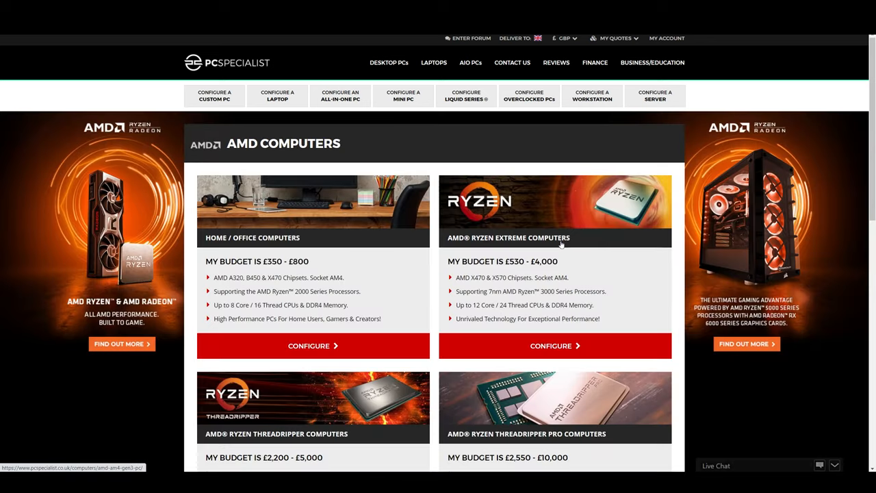
click(312, 344)
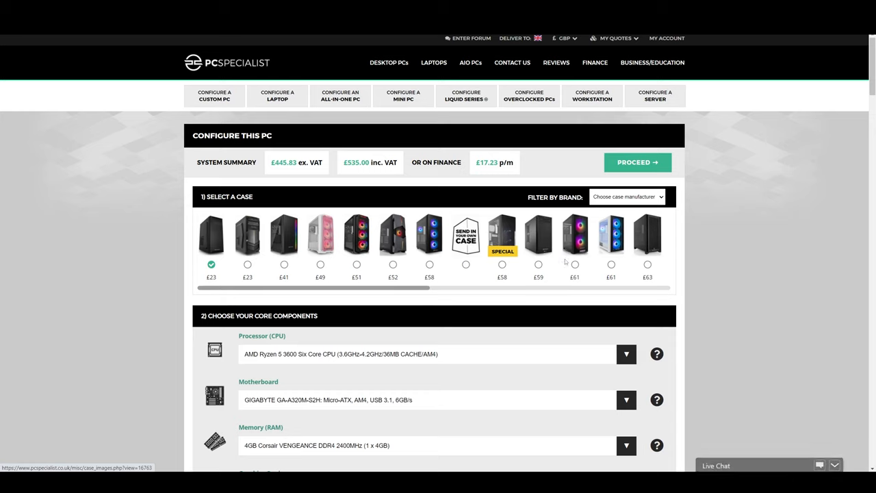
mouse_move(524, 286)
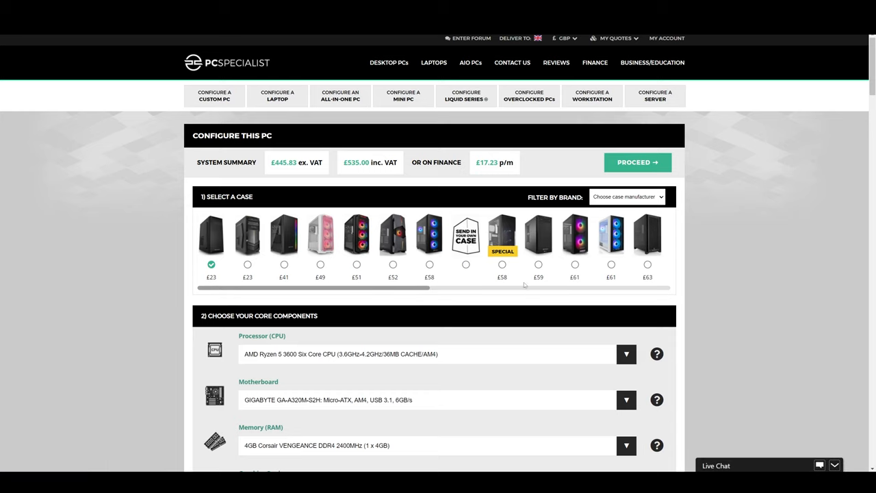
click(501, 264)
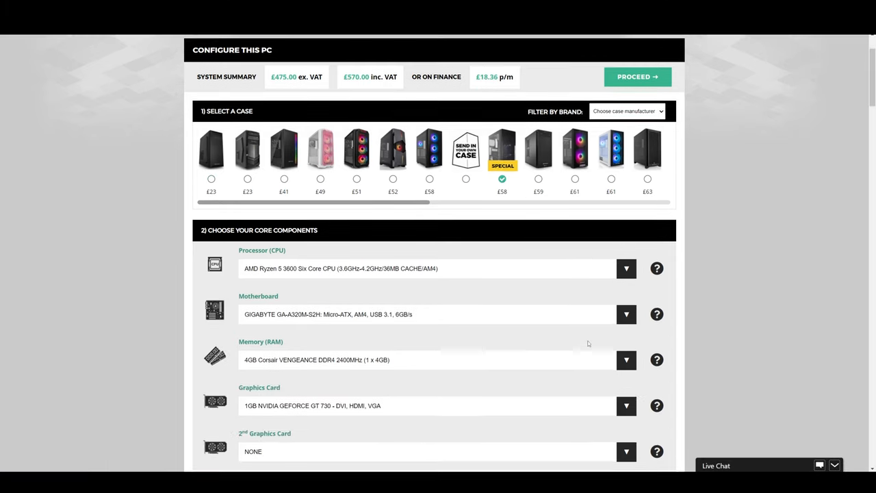
click(625, 267)
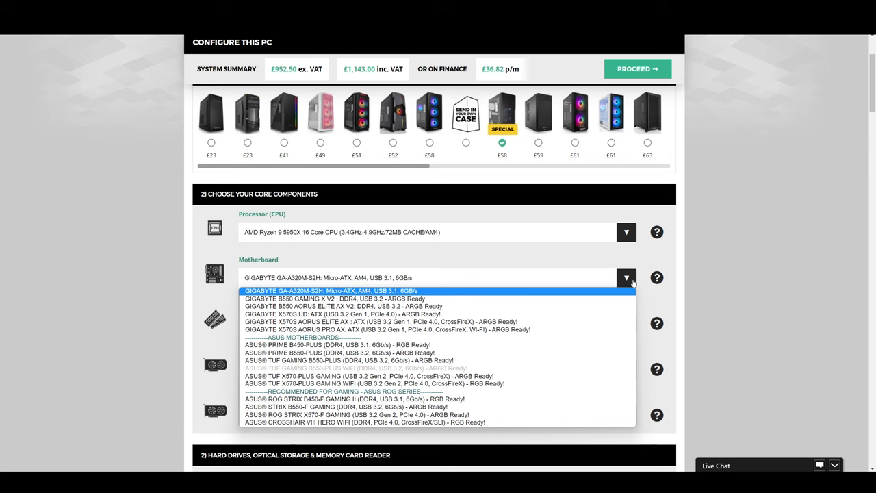
mouse_move(433, 422)
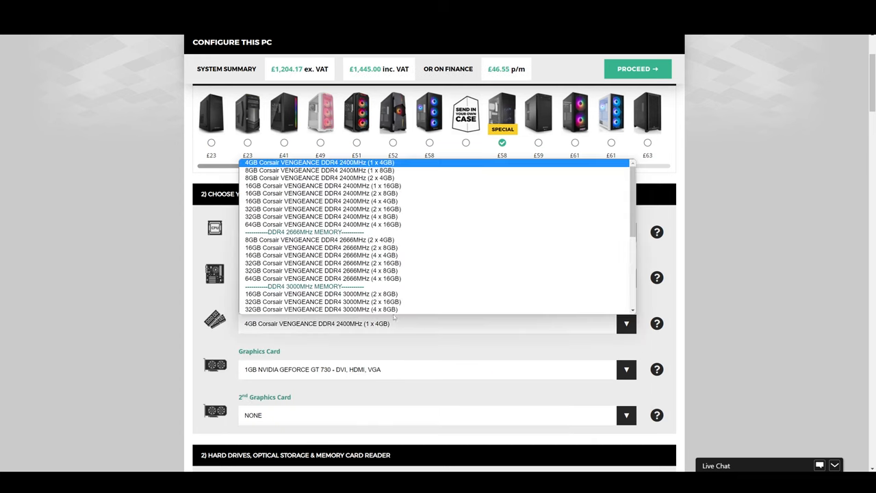
- Choose the 128GB 3000MHz memory kit and the RTX 3090 graphics card
scroll(down, 3)
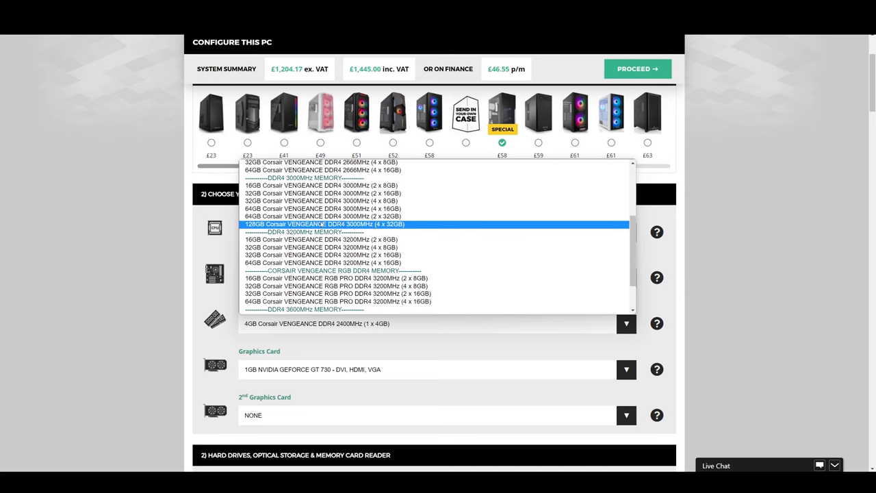
click(325, 224)
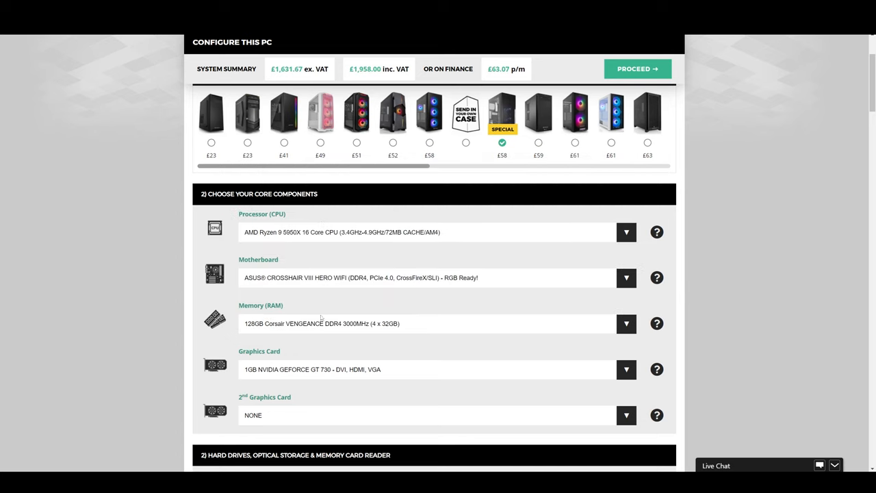
click(626, 323)
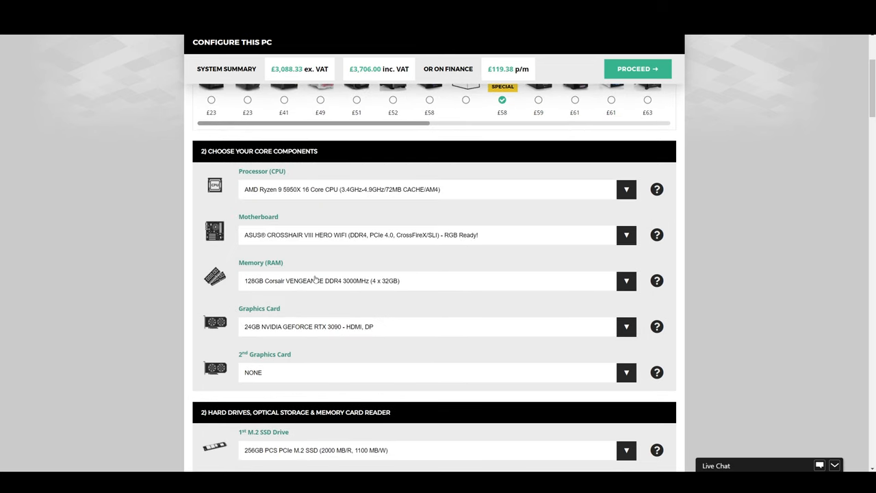
scroll(down, 3)
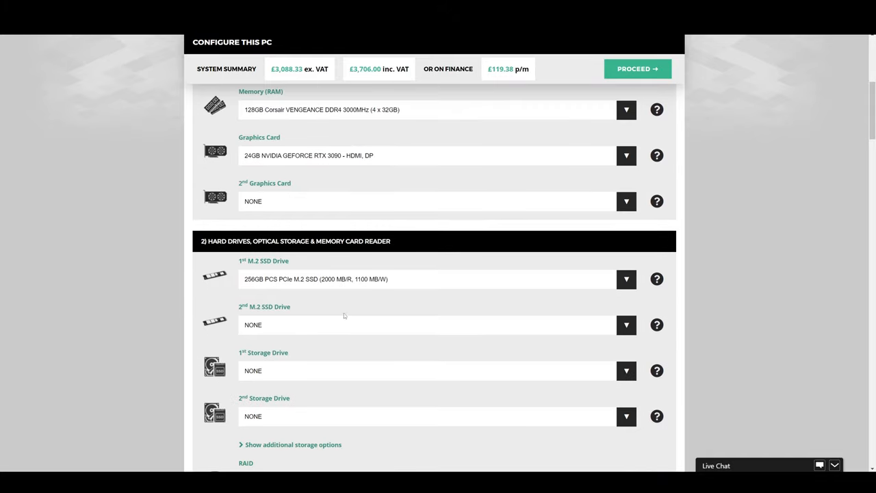
click(227, 68)
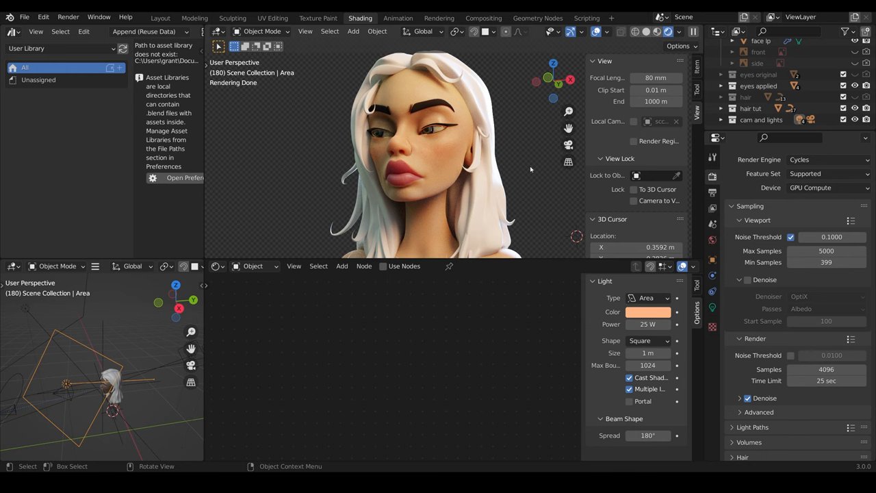
mouse_move(512, 170)
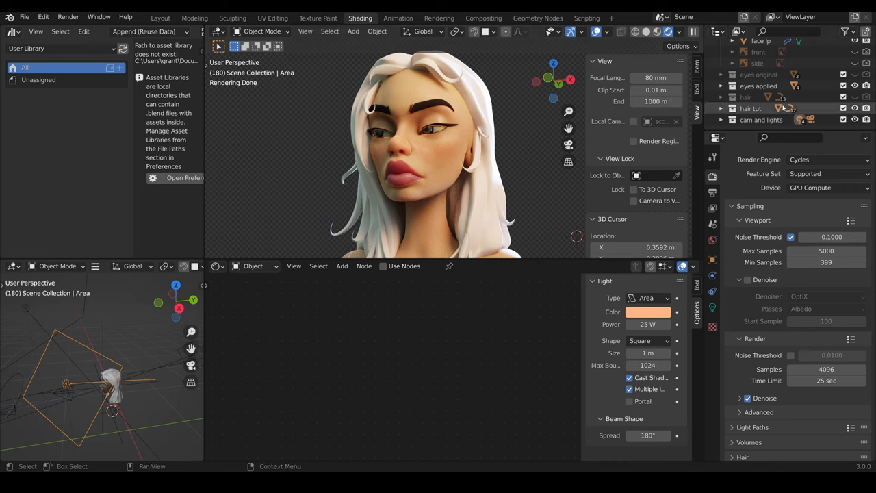
click(866, 119)
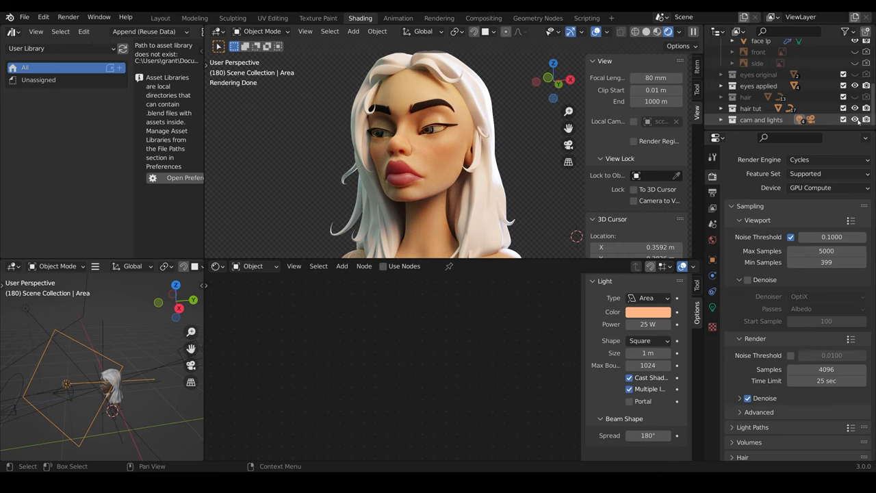
mouse_move(272, 18)
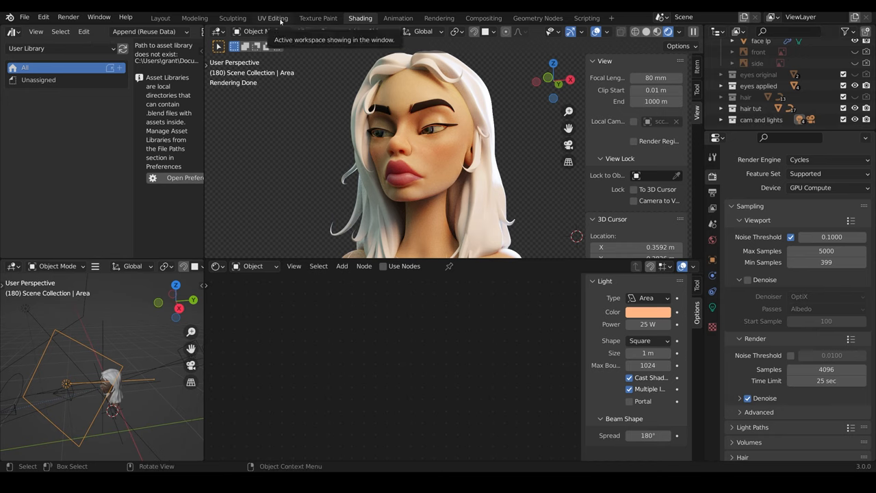
- Switch to the UV Editing workspace showing the face lp mesh beside its colour texture
click(272, 18)
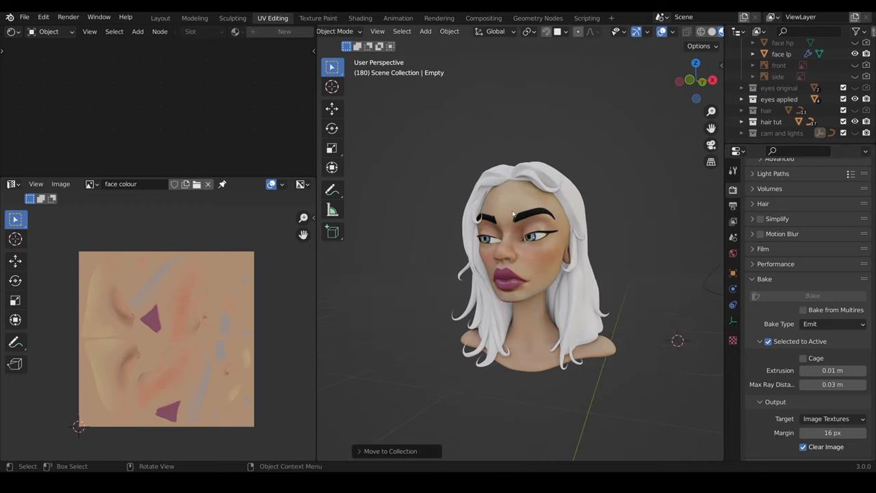
mouse_move(529, 257)
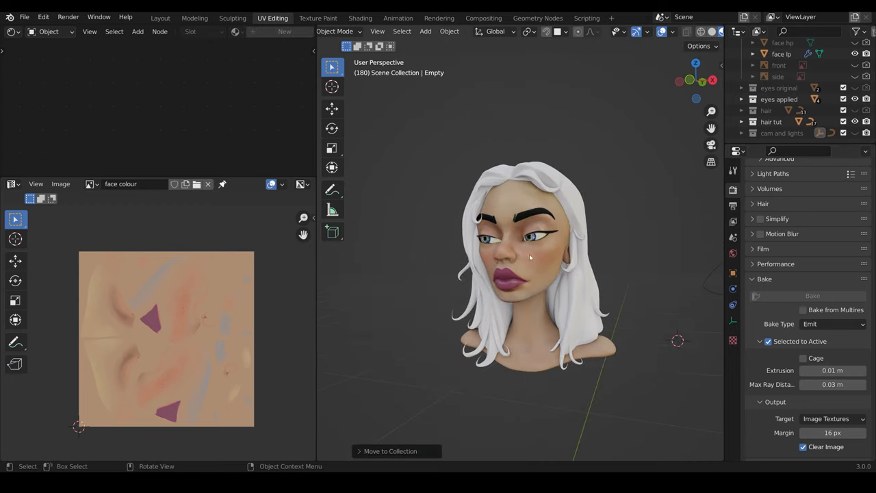
mouse_move(525, 301)
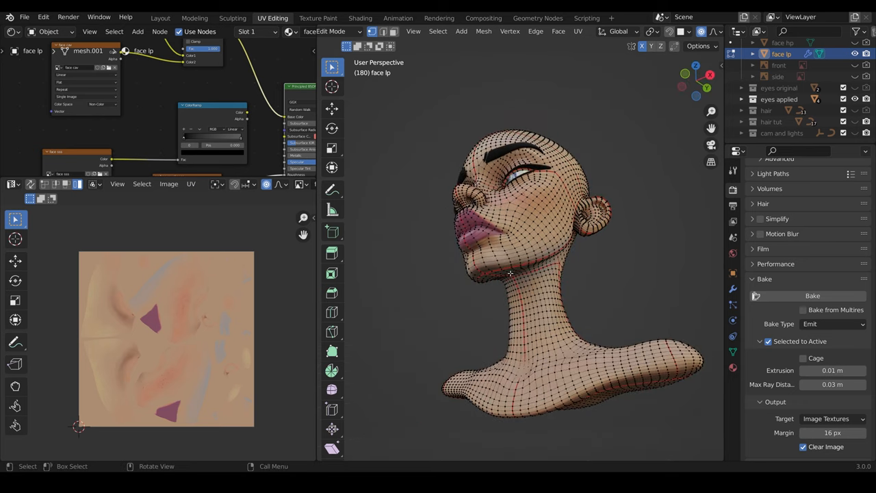
- Select the whole face mesh to show its UV islands over the texture, then orbit to a side view
drag(509, 274, 356, 312)
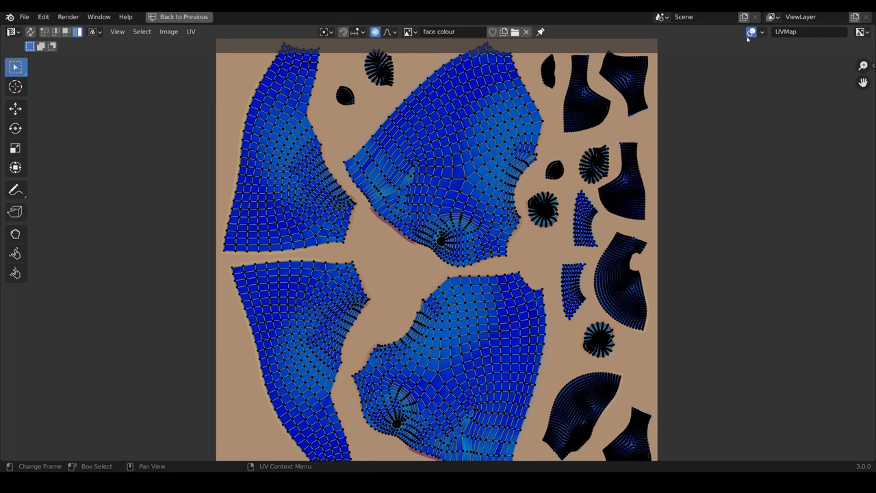
click(761, 31)
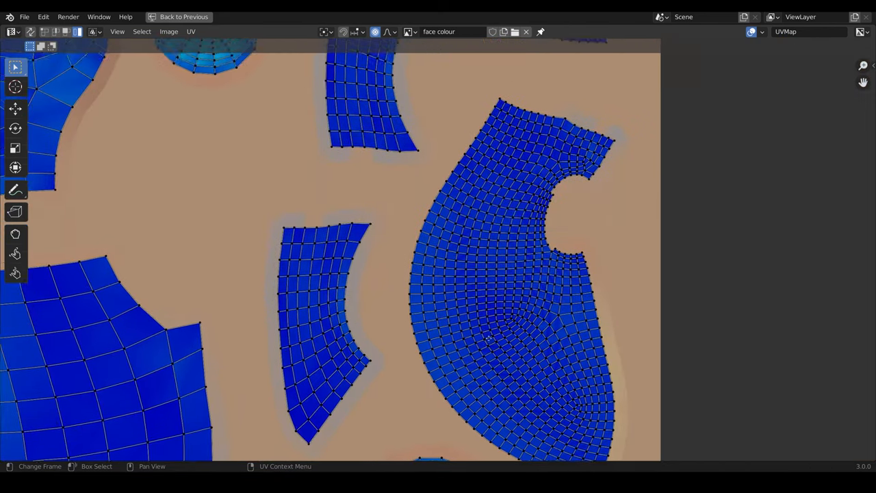
scroll(down, 3)
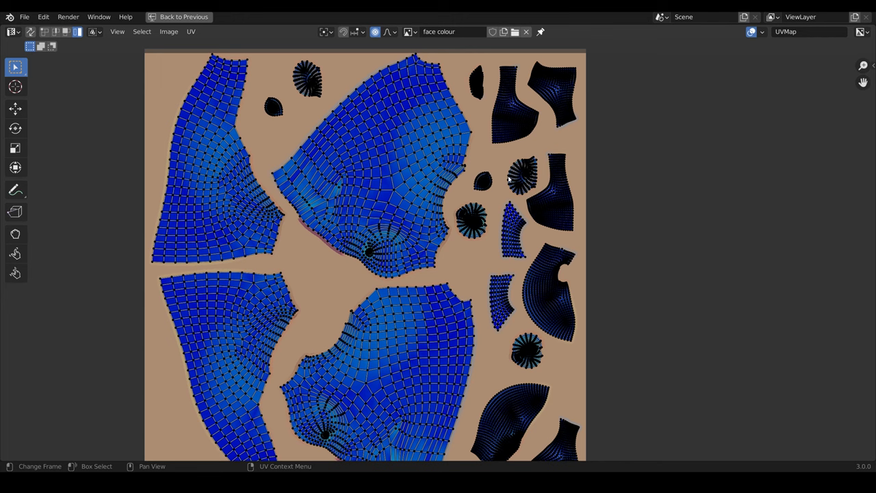
mouse_move(410, 277)
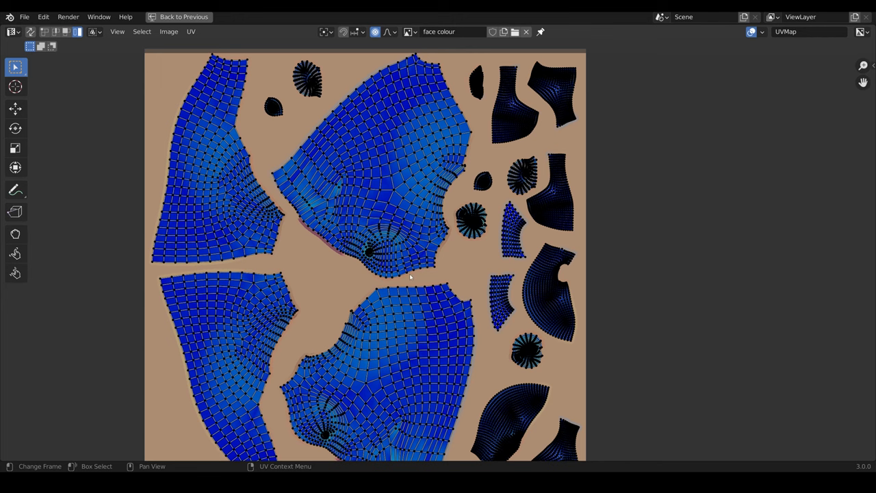
click(272, 17)
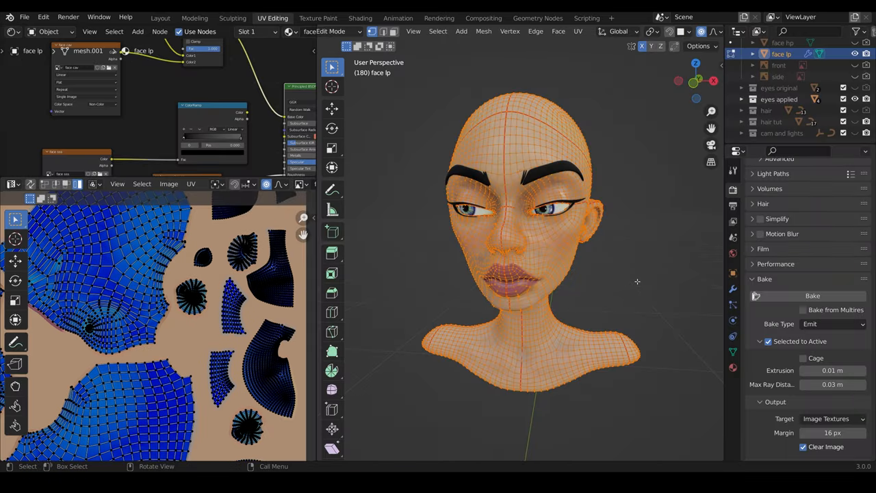
drag(636, 280, 572, 265)
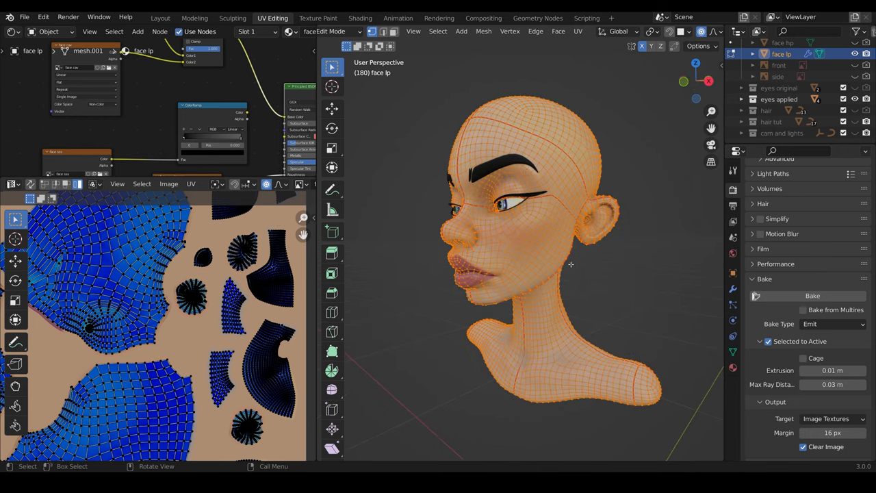
mouse_move(589, 183)
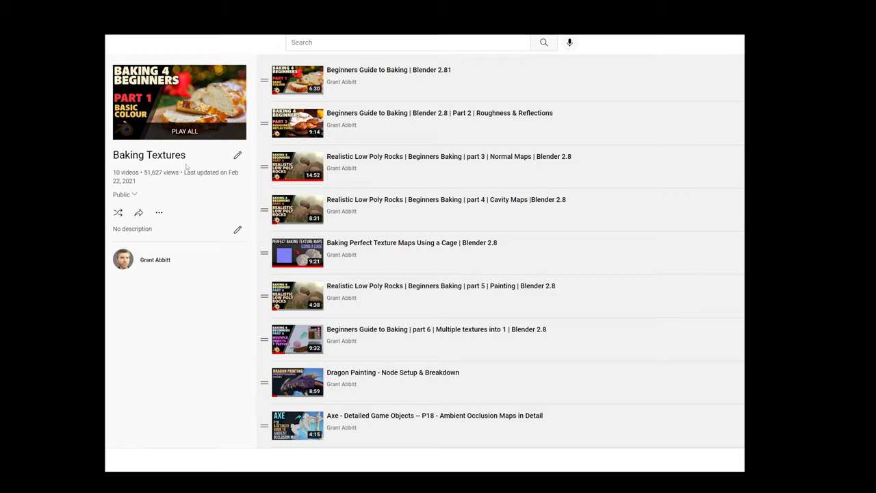
mouse_move(546, 208)
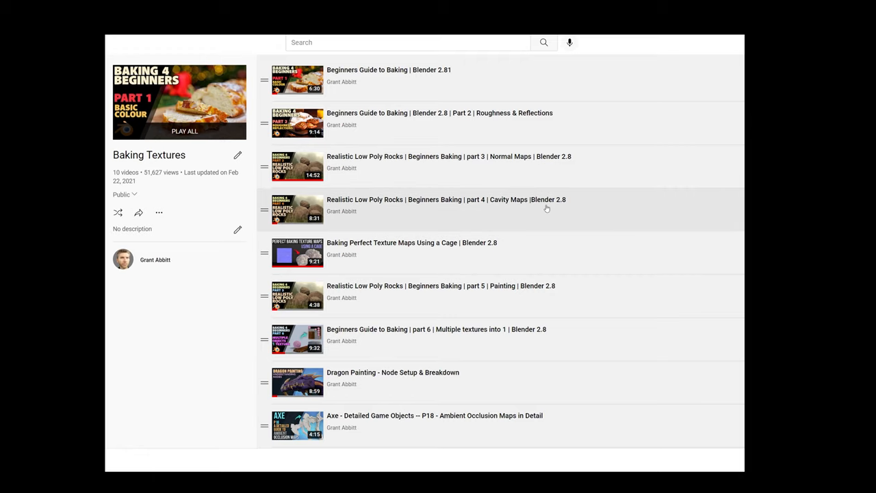
mouse_move(679, 318)
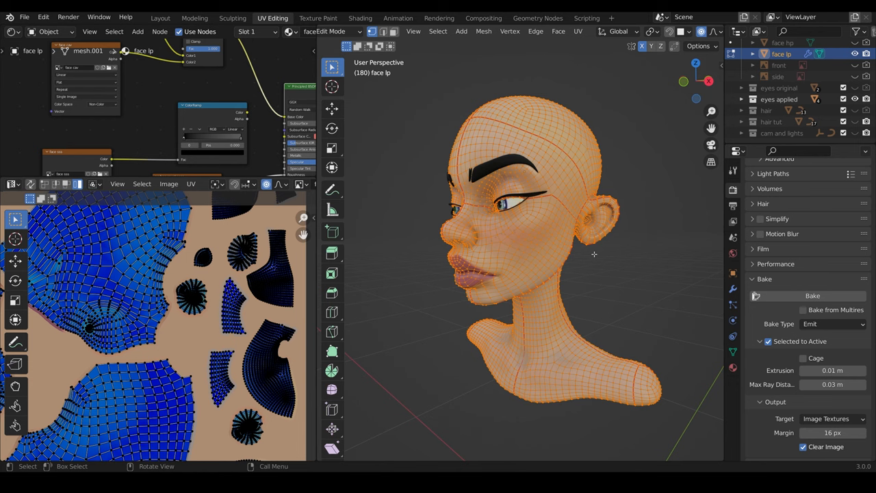
mouse_move(629, 235)
text(face norms)
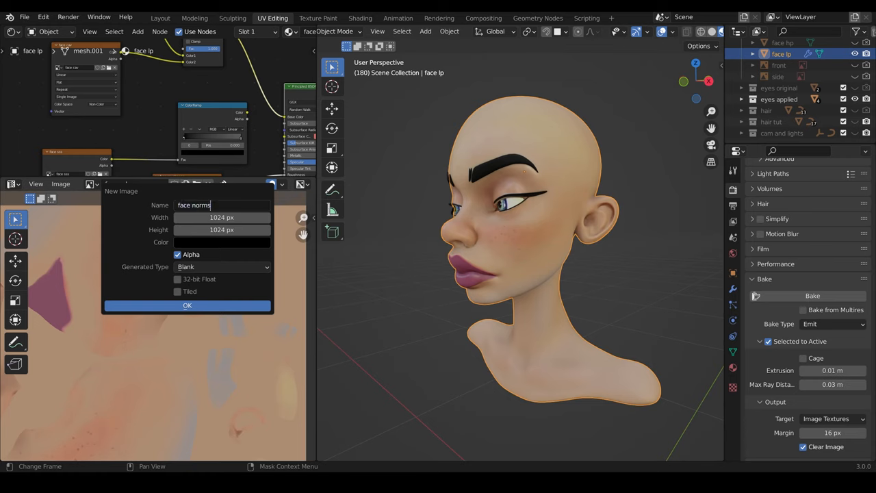
- Create the new face norms 3 image at 2048 × 2048
click(222, 216)
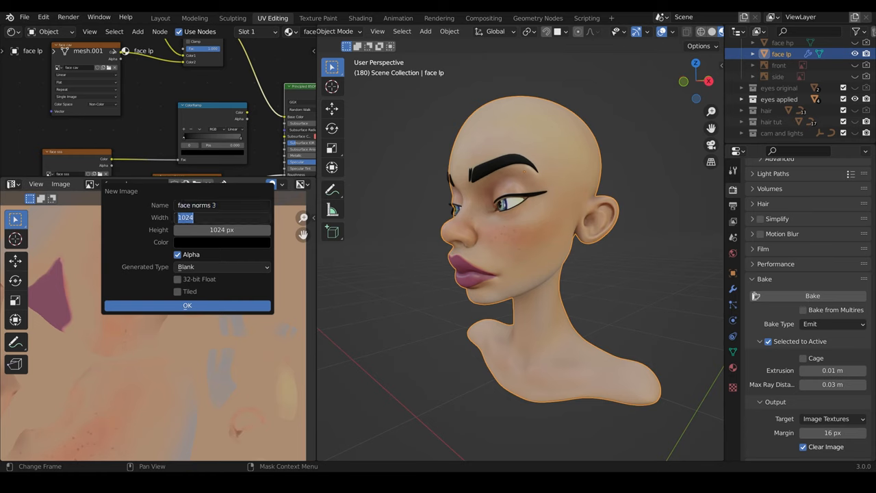
text(2048 px)
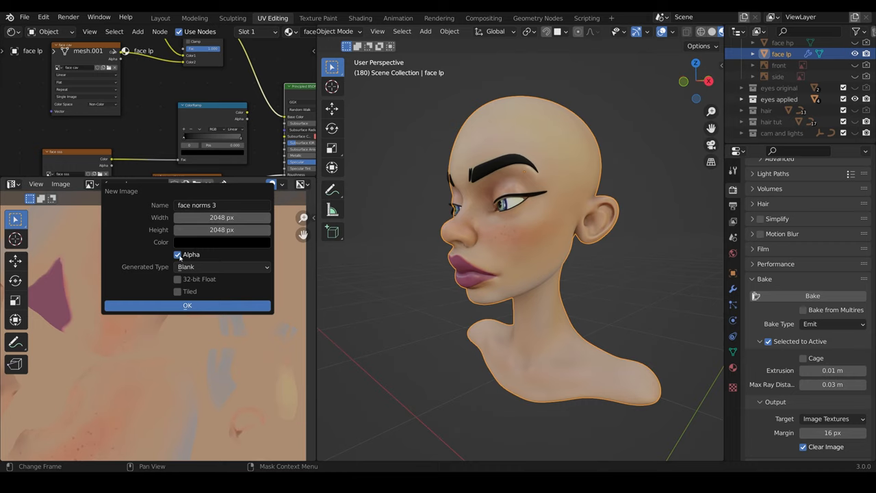
click(186, 305)
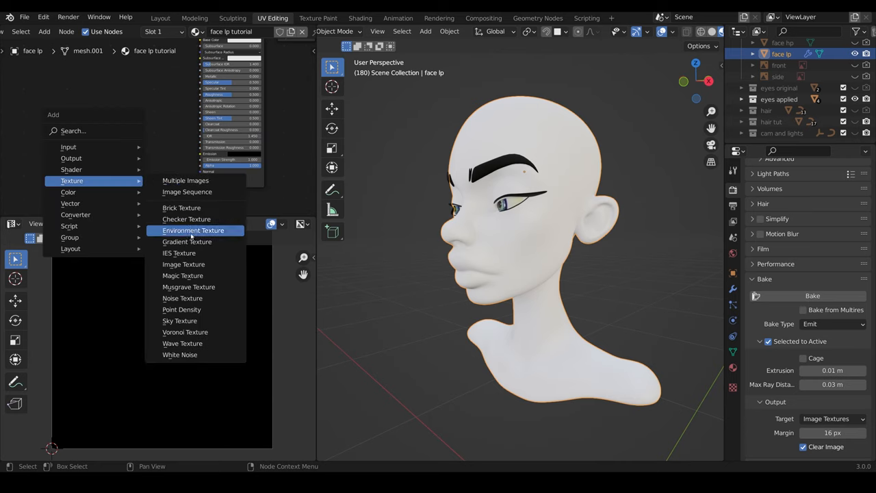
- Add an Image Texture node holding face norms 3 and position it in the material
click(183, 264)
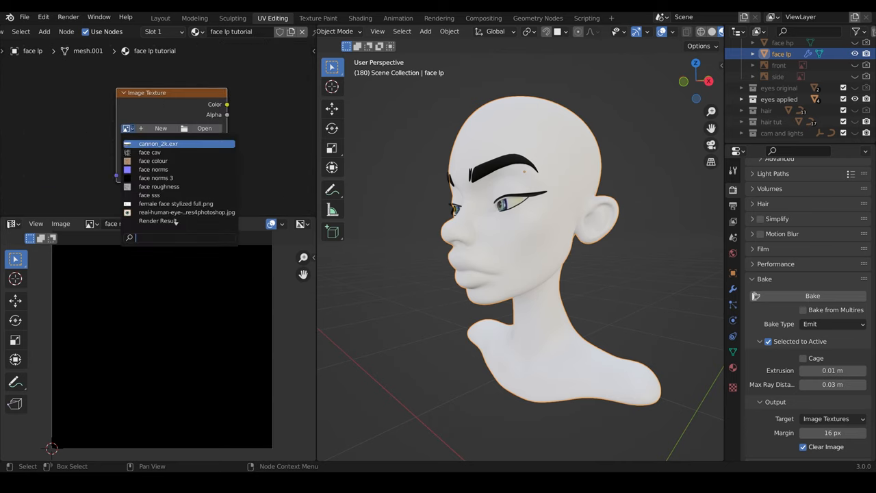
click(156, 178)
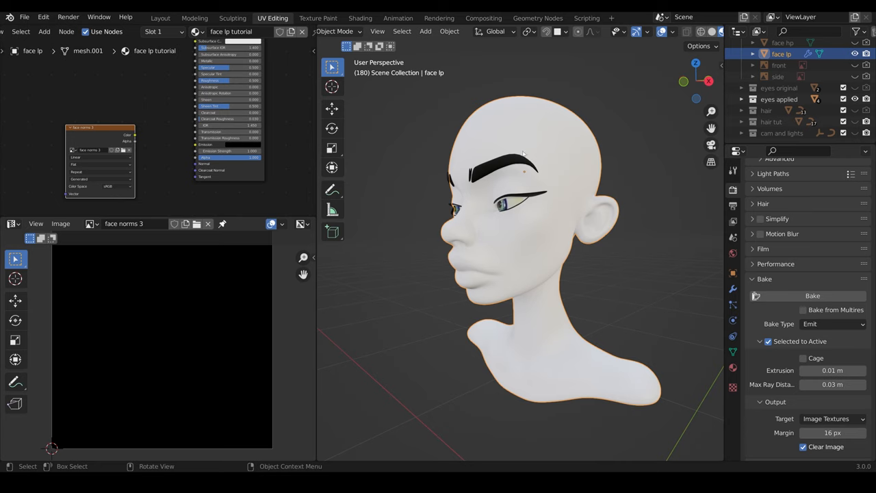
drag(99, 126, 114, 113)
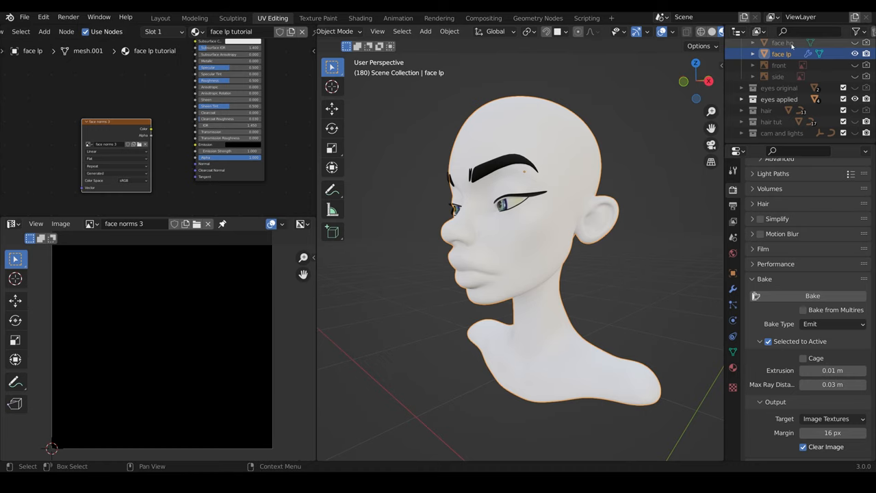
- Select face hp plus face lp and set the bake type to Normal
click(783, 42)
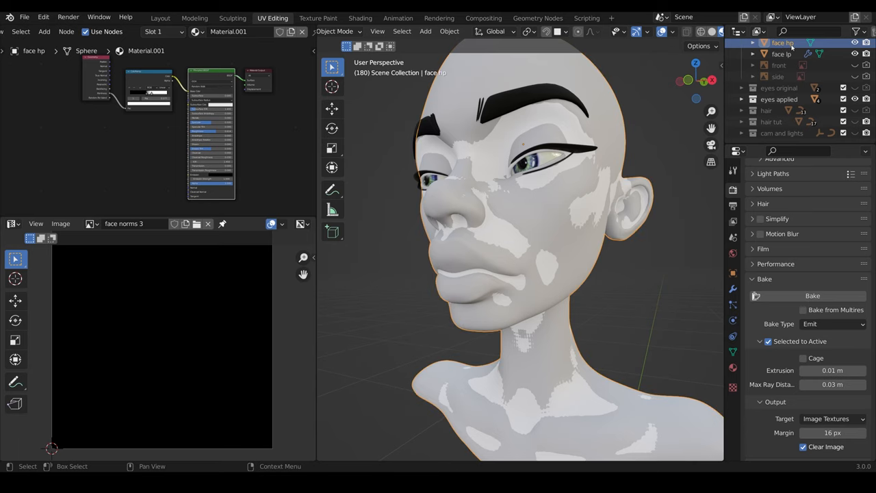
click(780, 53)
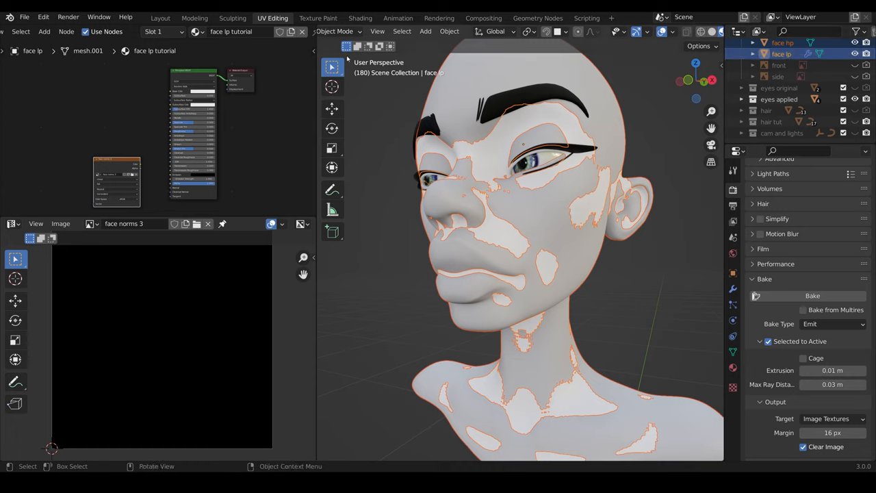
mouse_move(230, 32)
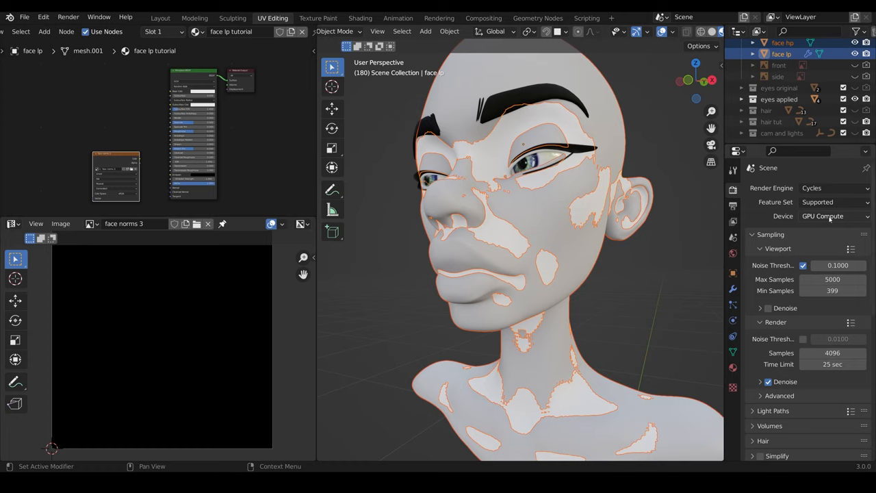
mouse_move(759, 228)
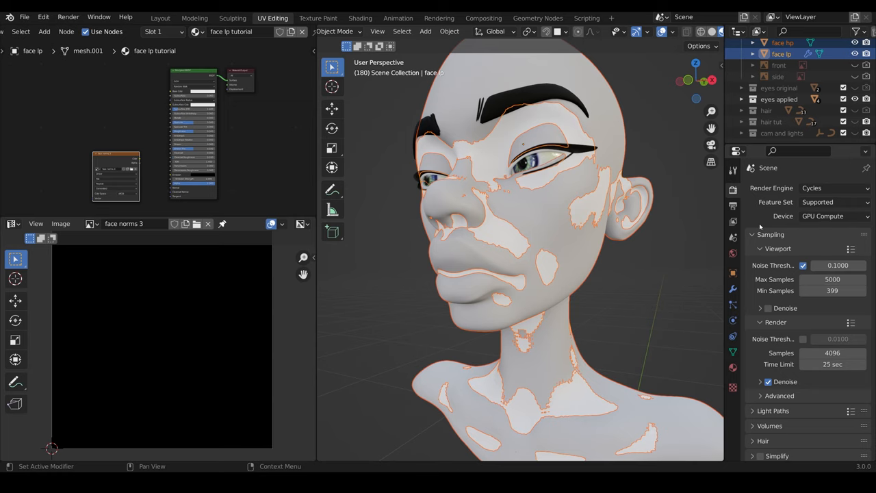
scroll(down, 3)
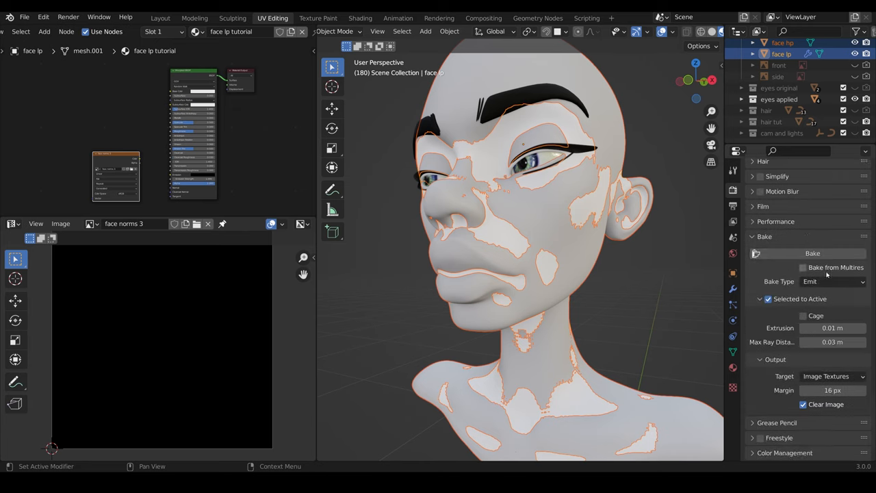
click(831, 282)
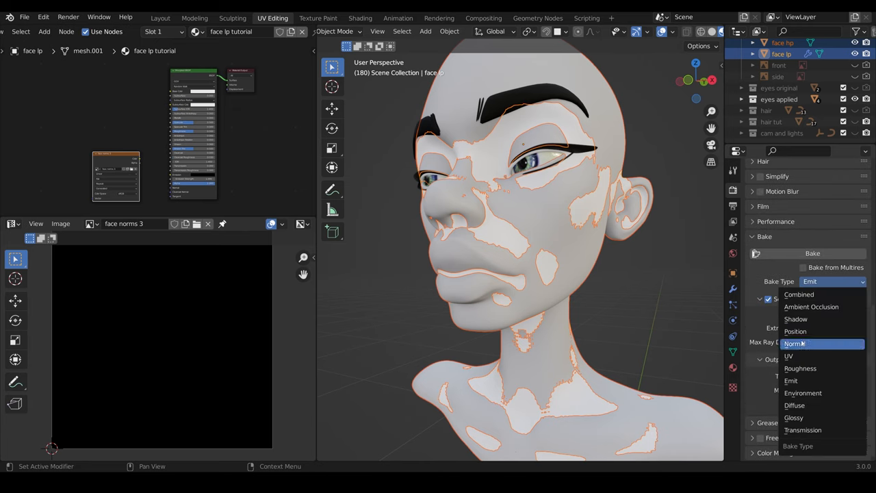
click(795, 344)
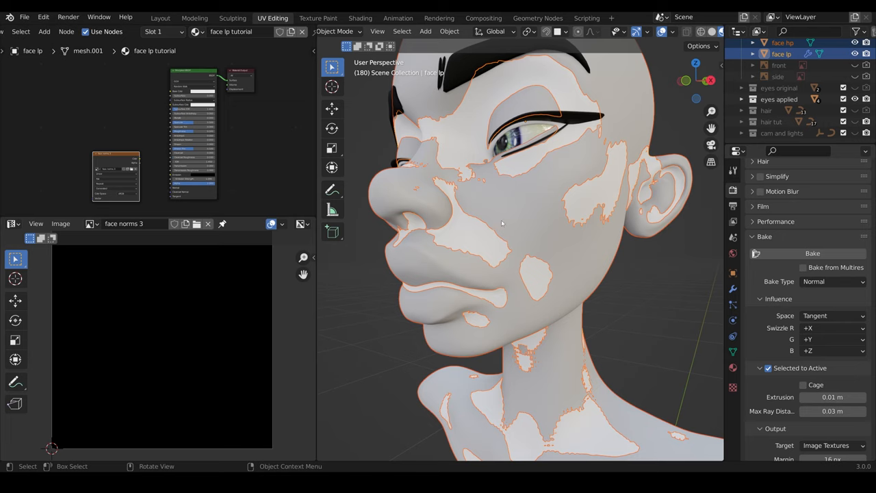
mouse_move(495, 247)
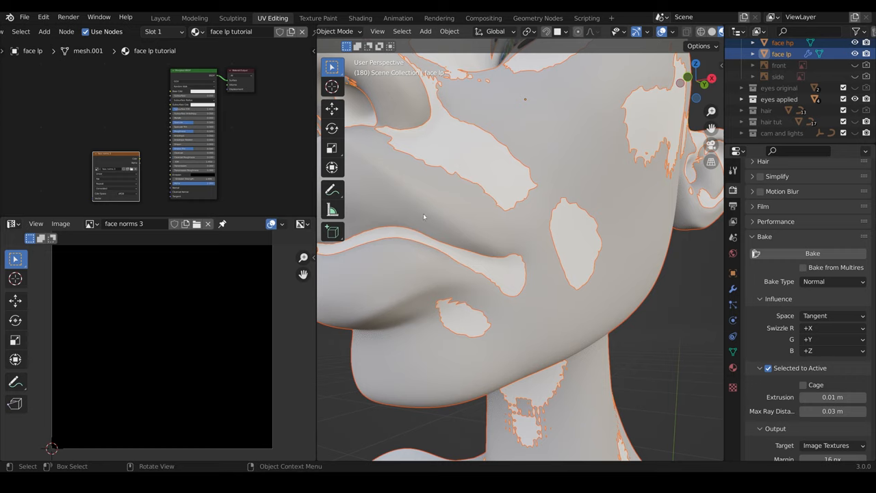
mouse_move(331, 210)
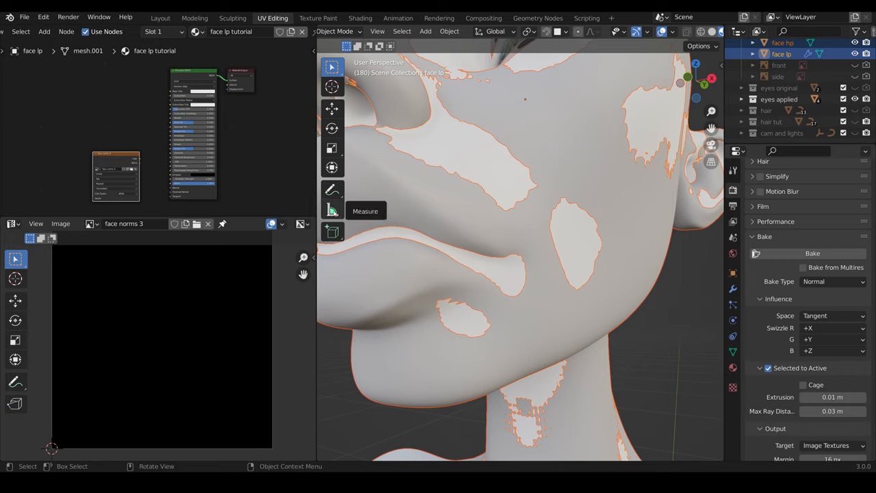
- Activate the Measure tool to gauge the gap between the two face meshes
click(331, 211)
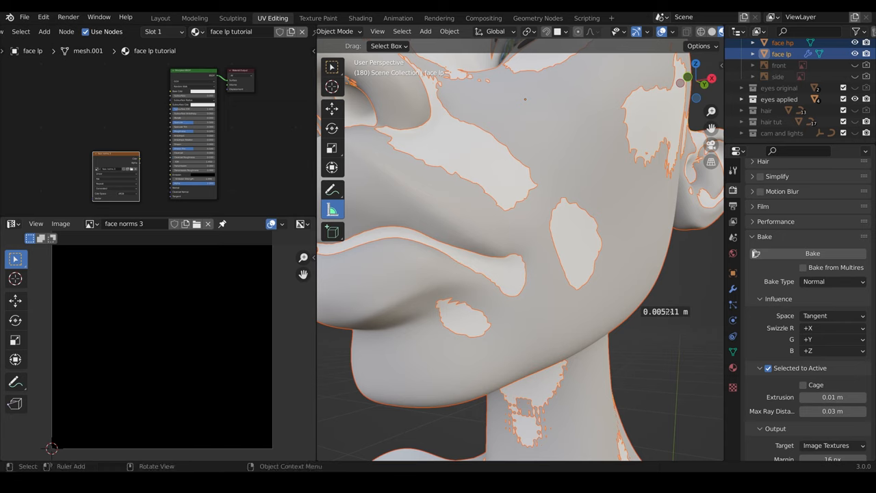
mouse_move(654, 319)
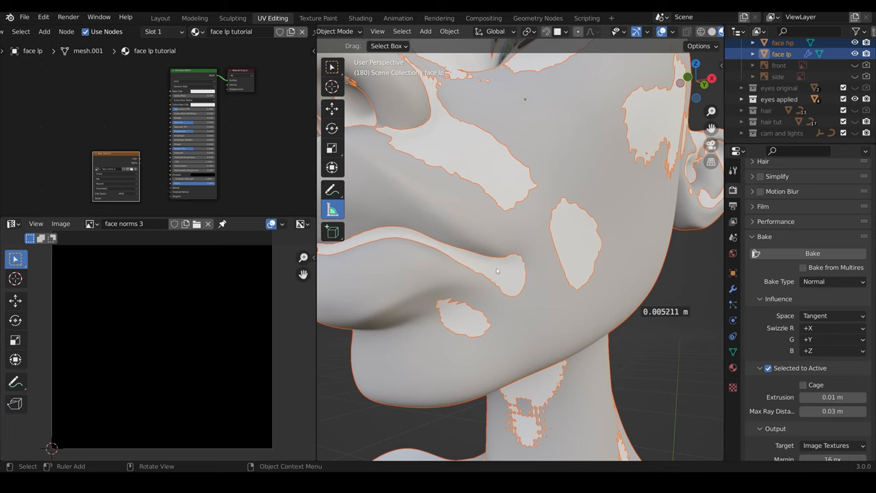
mouse_move(453, 238)
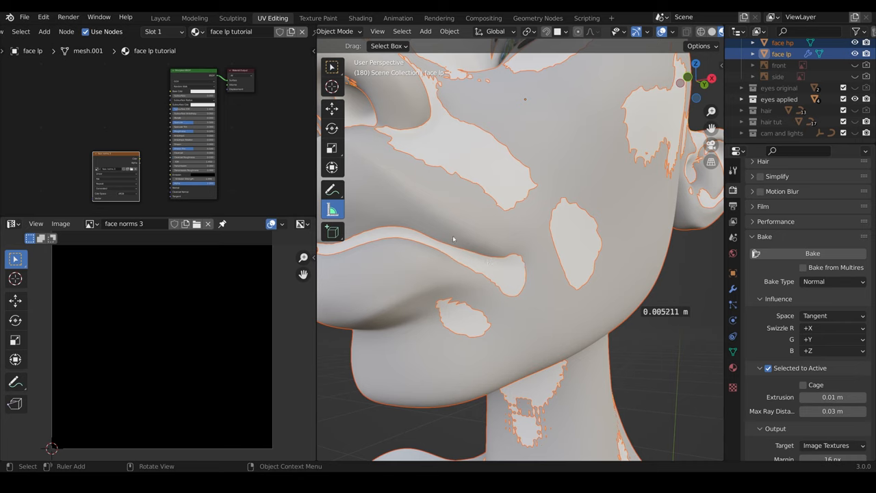
mouse_move(506, 271)
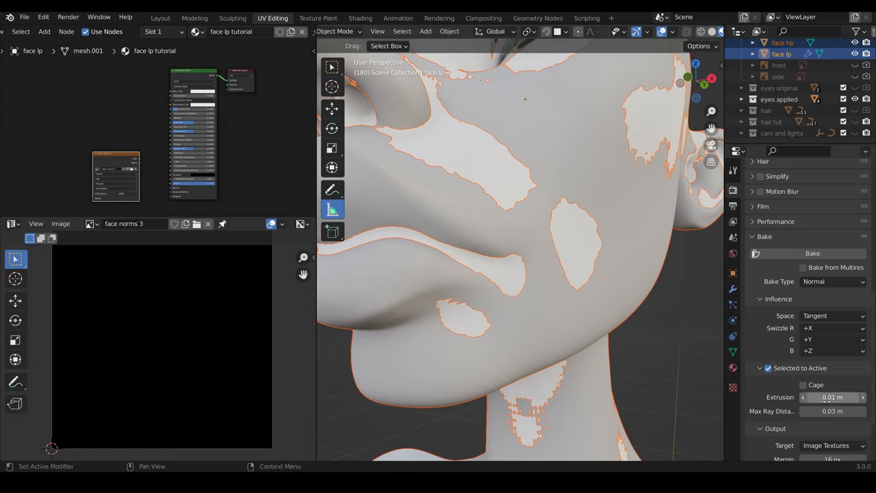
mouse_move(832, 397)
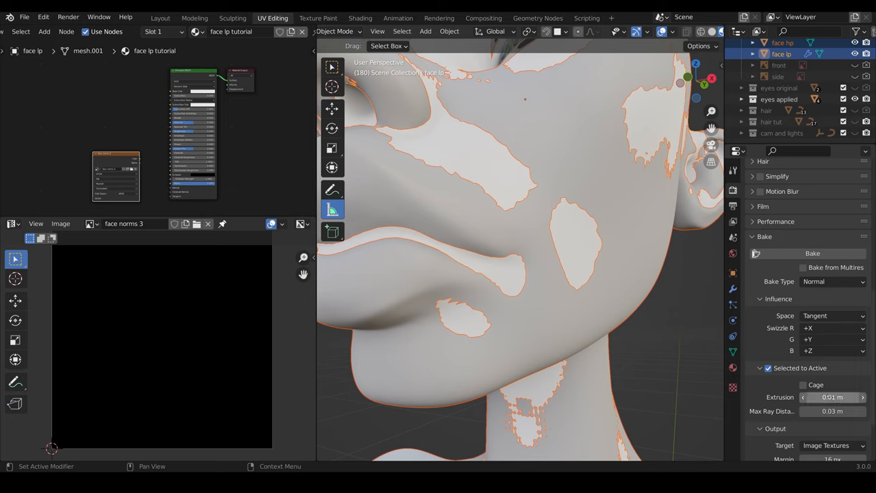
mouse_move(832, 410)
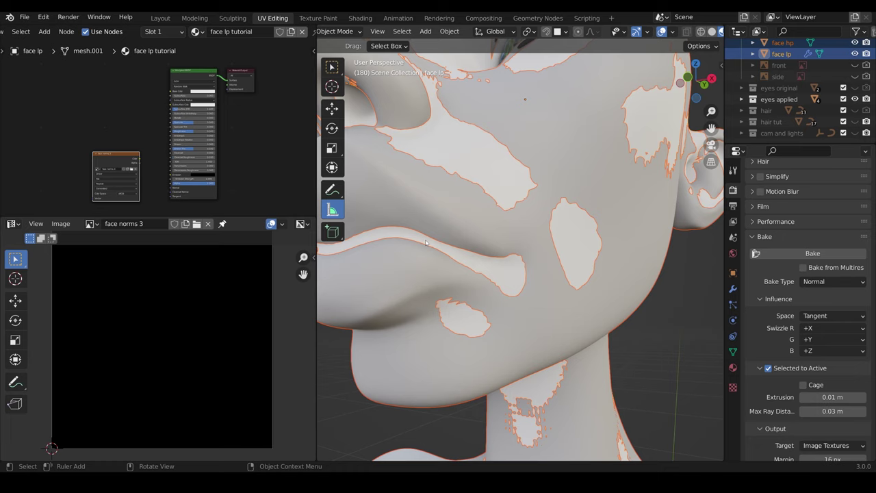
mouse_move(416, 238)
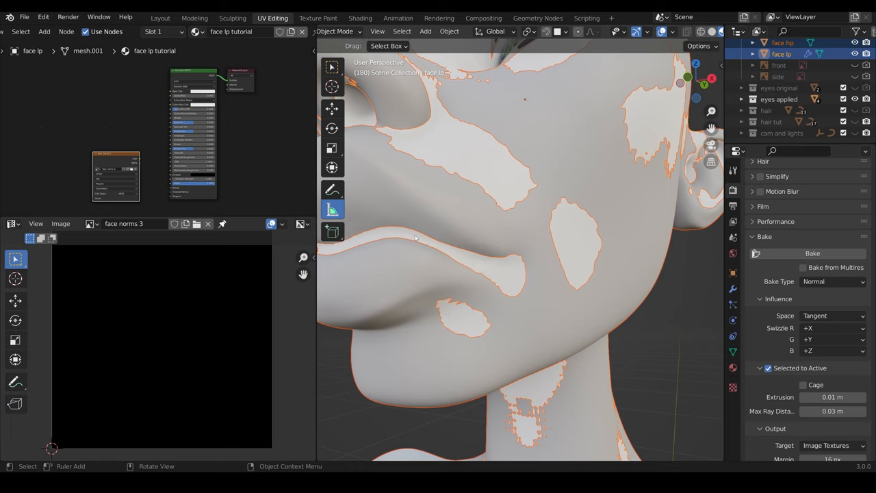
mouse_move(405, 243)
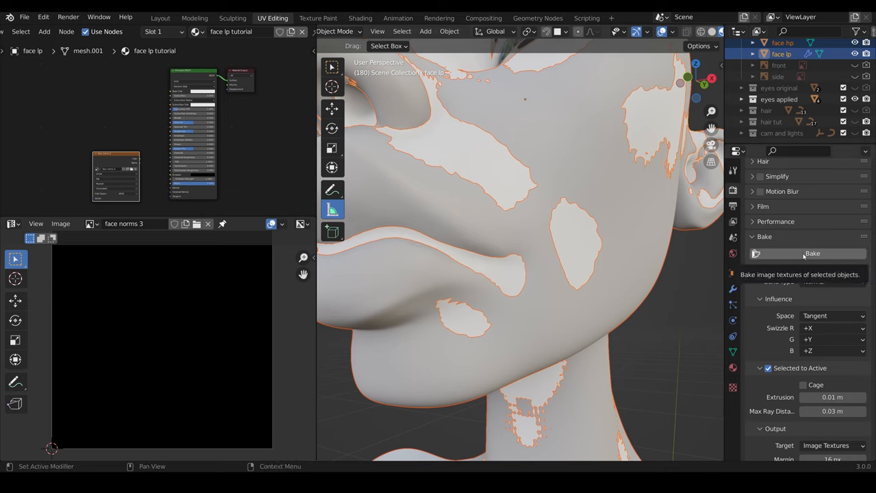
- Bake the normal map into face norms 3 and save the baked image
click(813, 253)
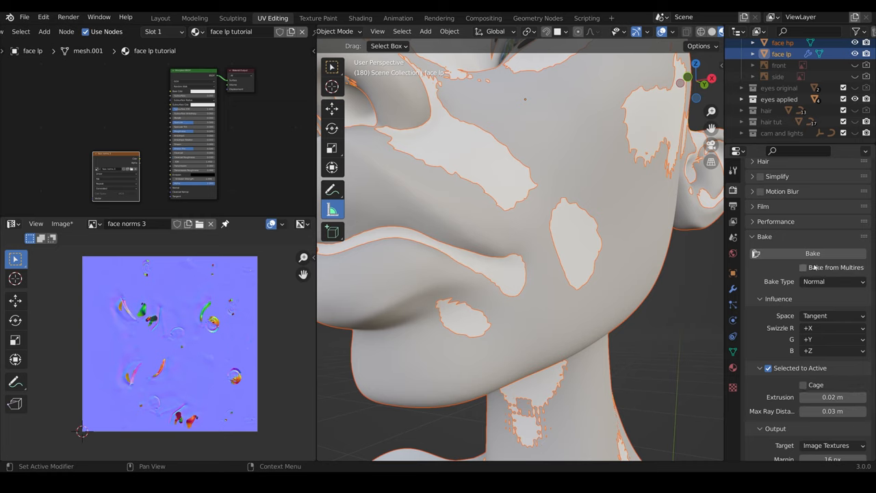
click(812, 253)
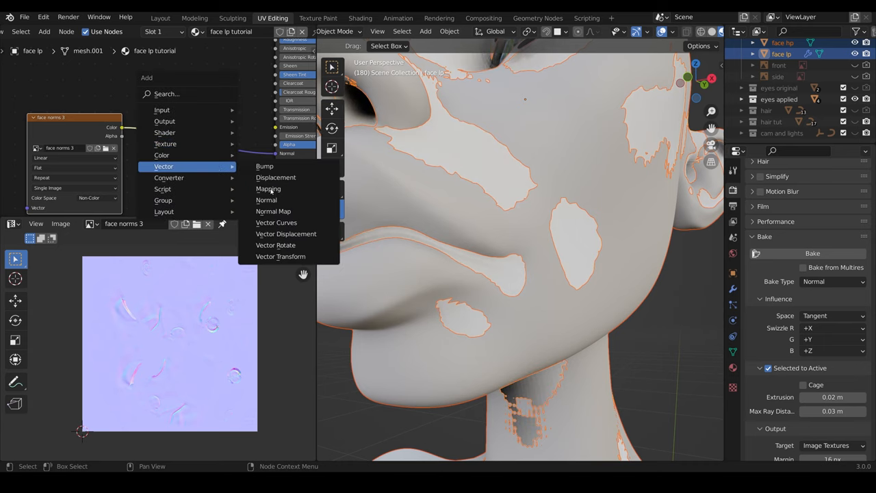
- Add a Normal Map node into the face shader and orbit to view the shaded head frontally
click(273, 210)
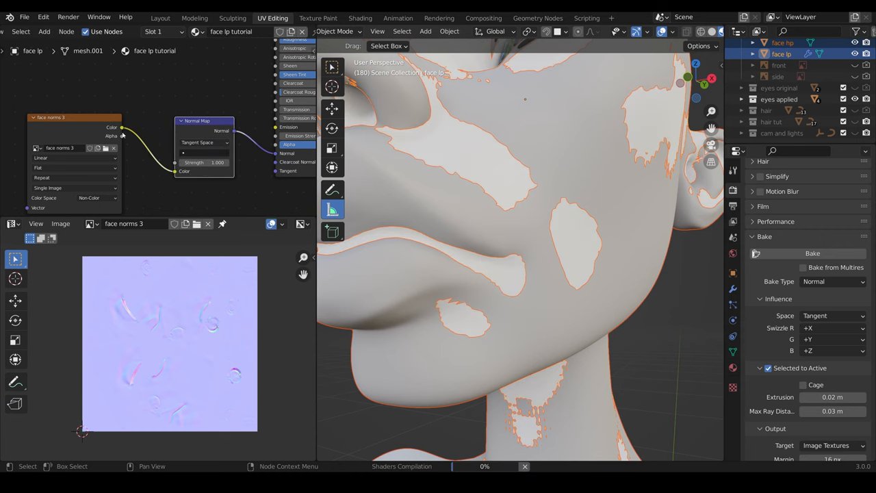
mouse_move(279, 159)
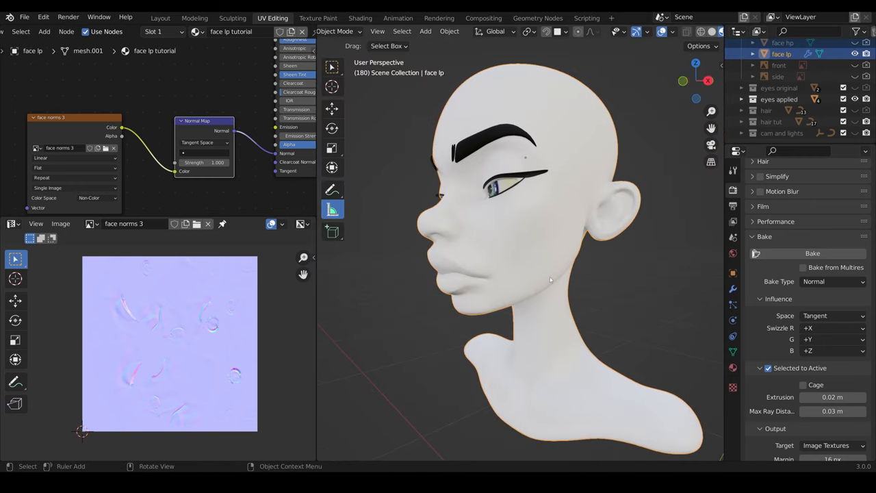
drag(550, 279, 518, 247)
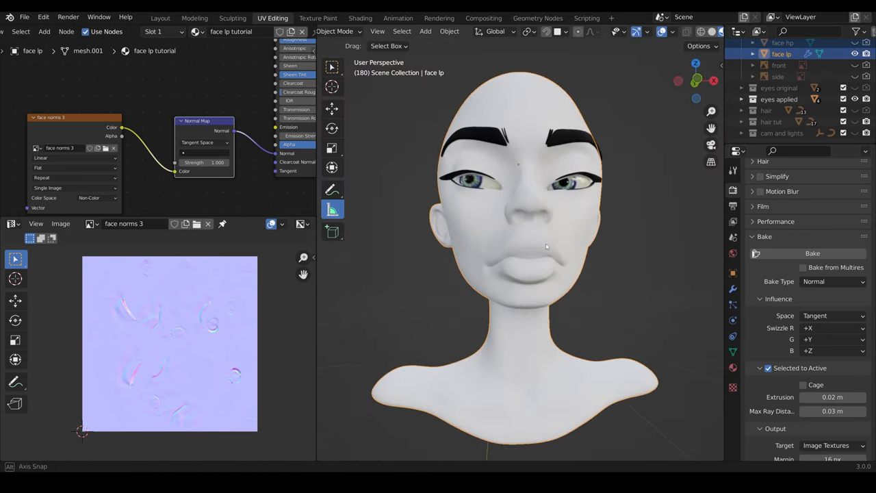
drag(547, 246, 507, 267)
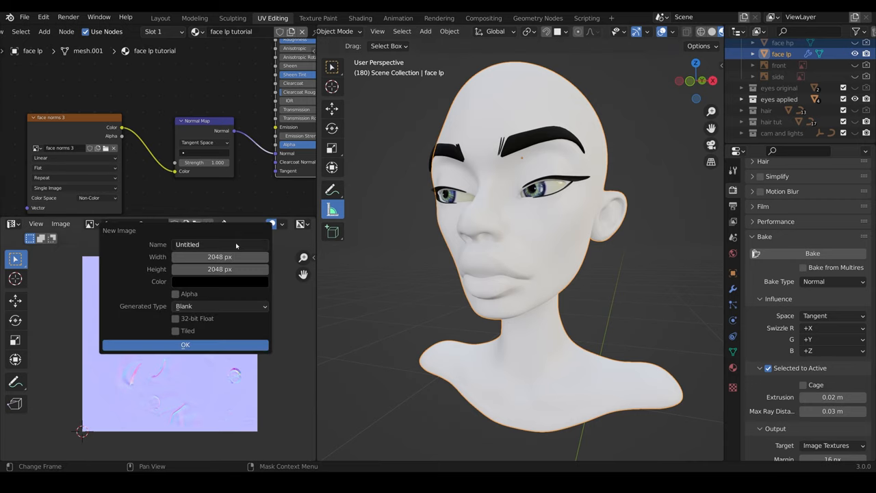
- Create a new image named face cav 3 and assign it to the image texture node
text(face cav 3)
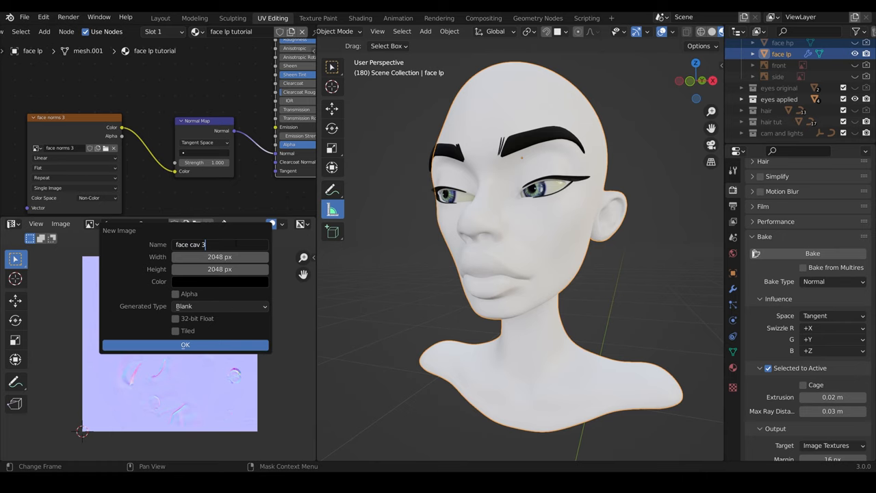
click(185, 344)
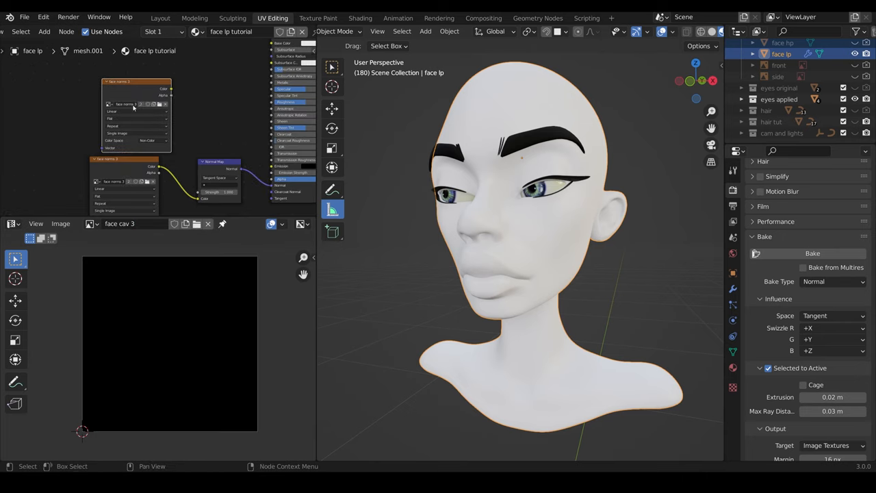
click(107, 104)
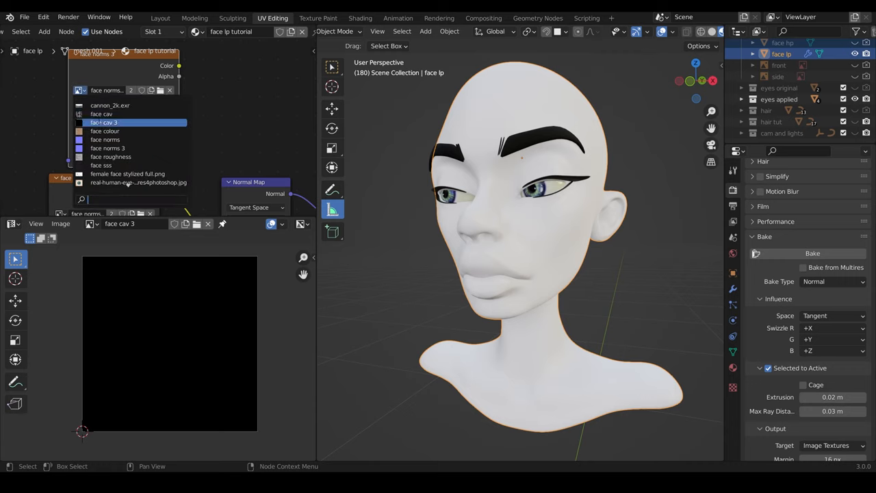
click(104, 122)
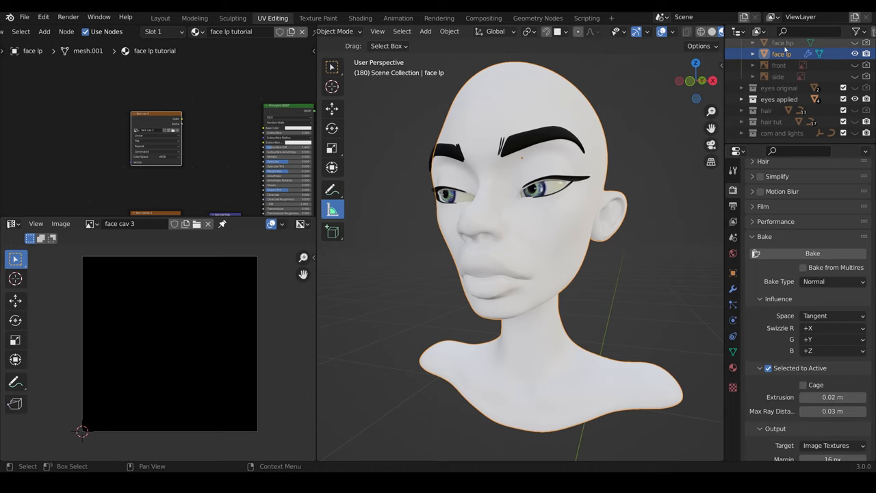
- Feed a cavity mask input through a ColorRamp into face hp's Base Color and view it rendered
click(781, 43)
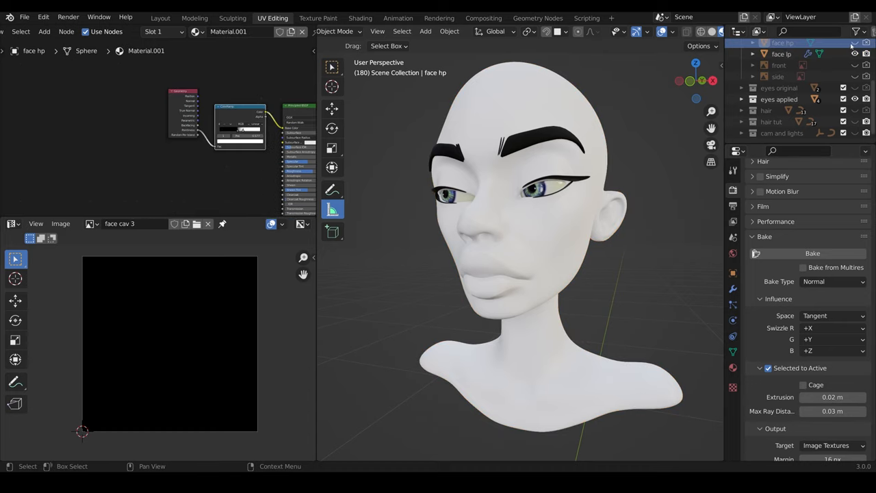
click(853, 55)
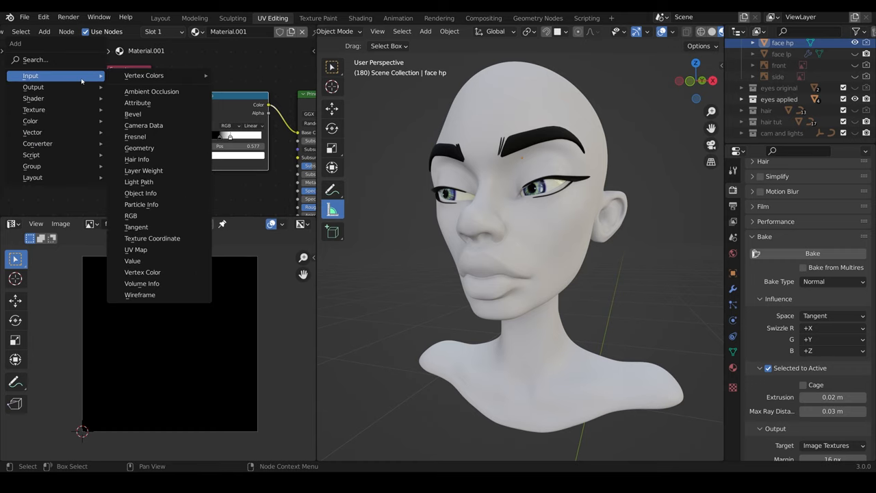
click(140, 148)
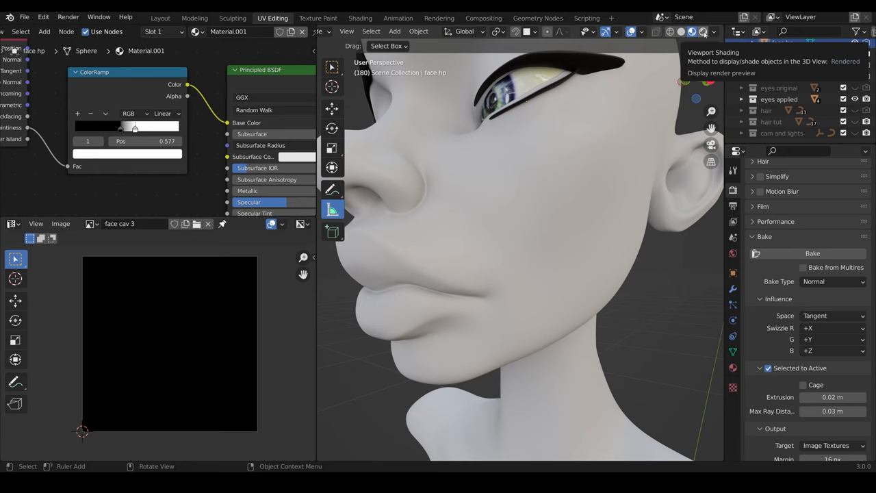
click(703, 31)
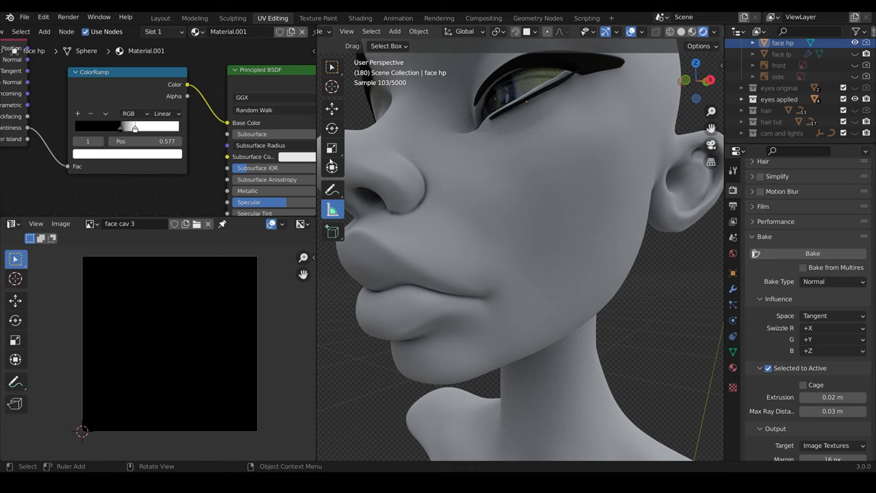
mouse_move(430, 194)
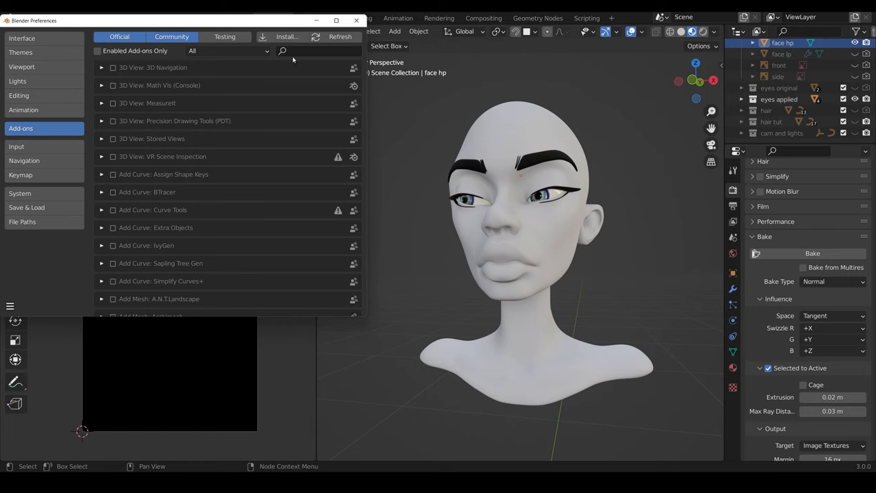
- Search the add-ons for 'node' to find and enable Node Wrangler
text(node)
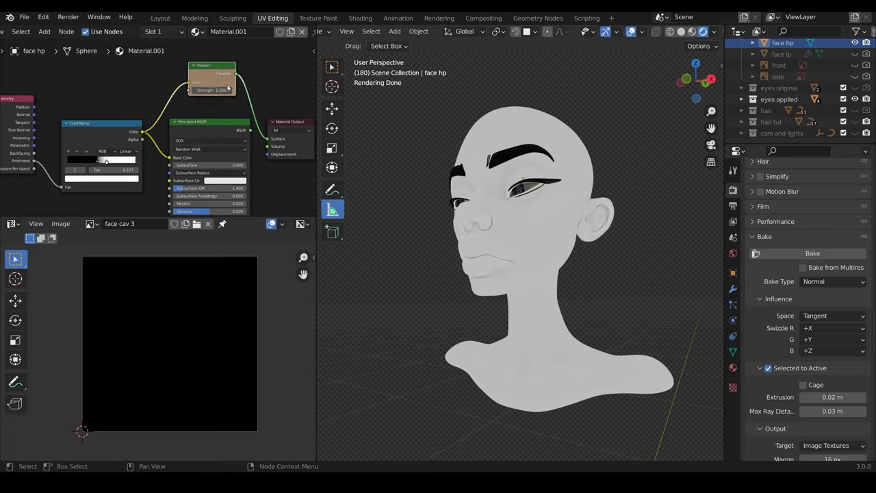
mouse_move(605, 210)
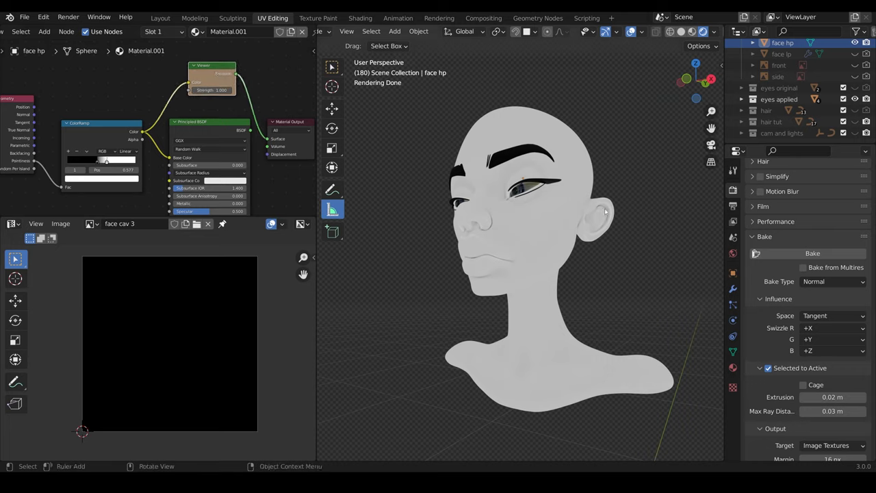
- Set the bake type to Emit with face hp selected and face lp as the active target
click(828, 282)
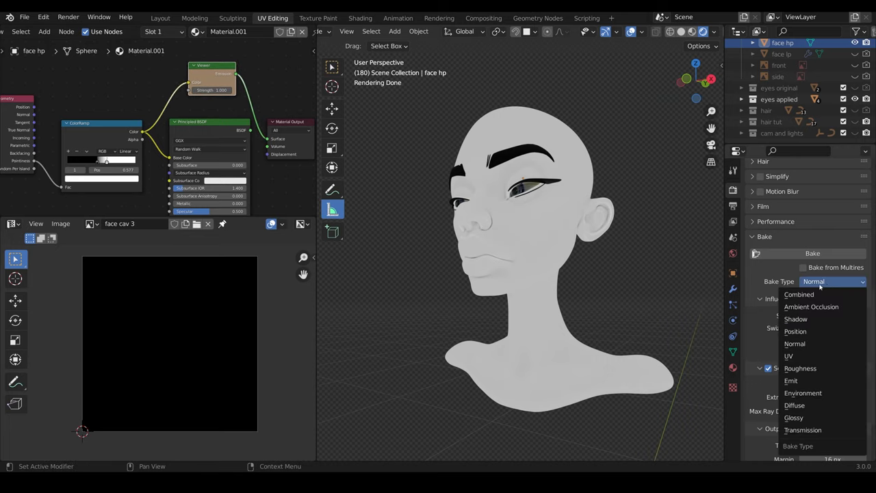
mouse_move(794, 405)
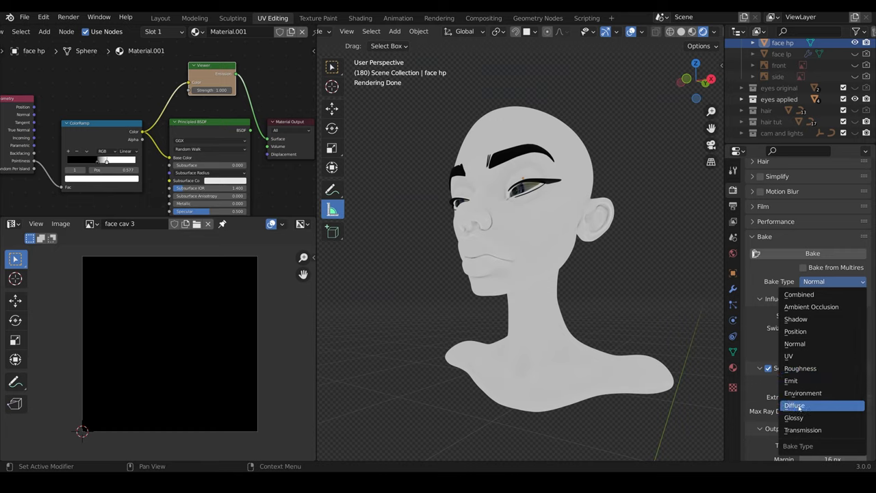
mouse_move(791, 381)
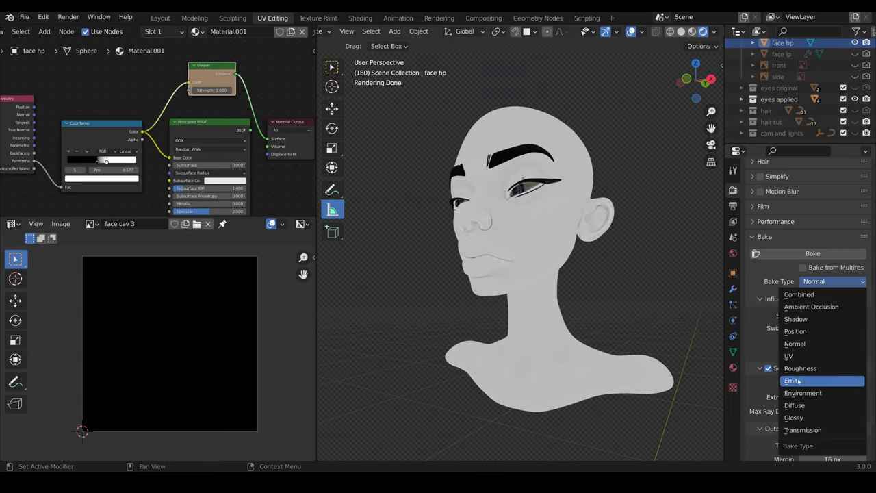
click(795, 380)
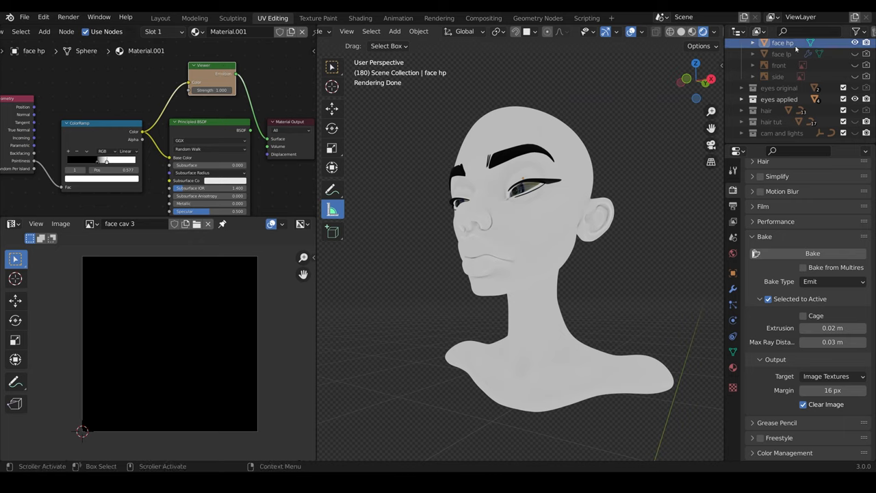
click(782, 42)
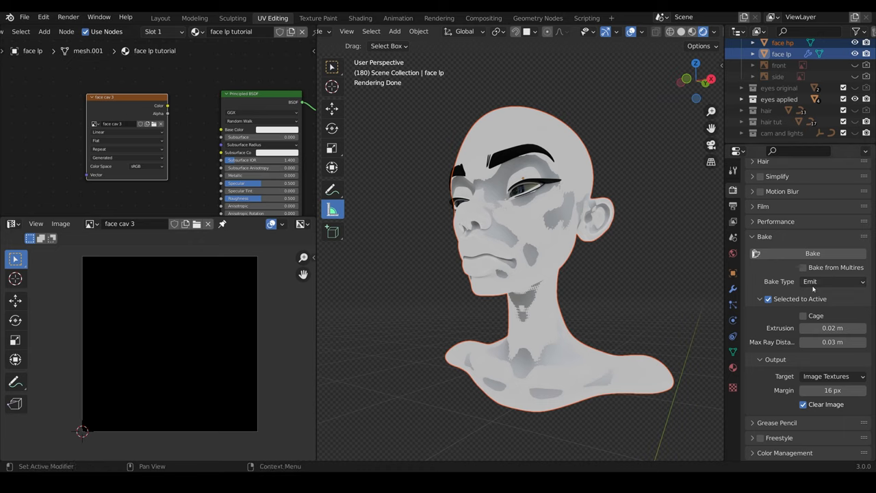
- Bake the emitted cavity mask into face cav 3 and inspect the shaded low-poly head up close
click(813, 253)
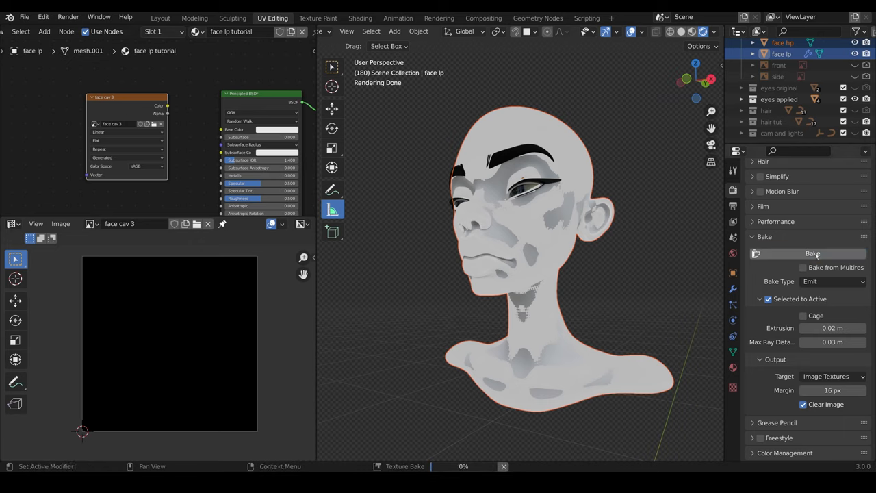
click(812, 253)
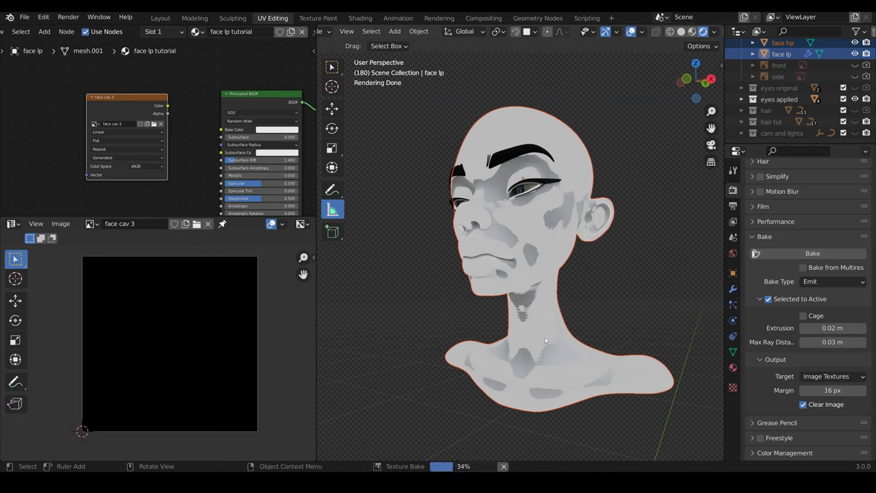
click(813, 253)
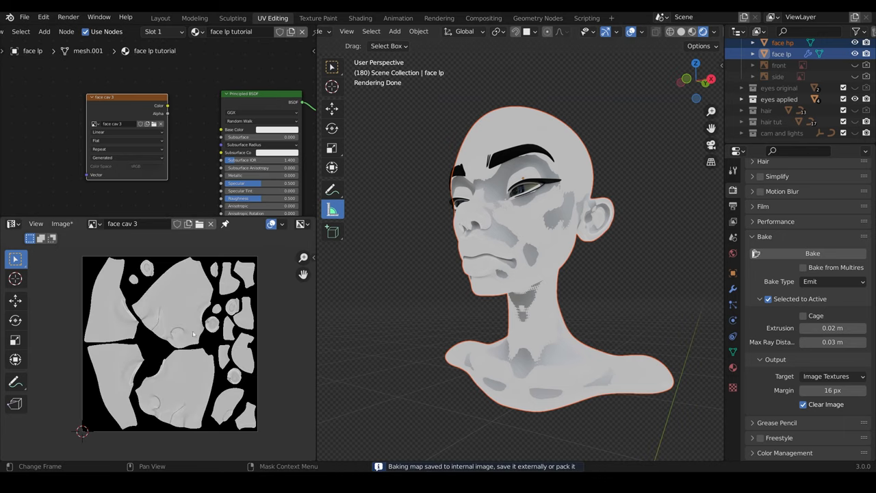
mouse_move(207, 364)
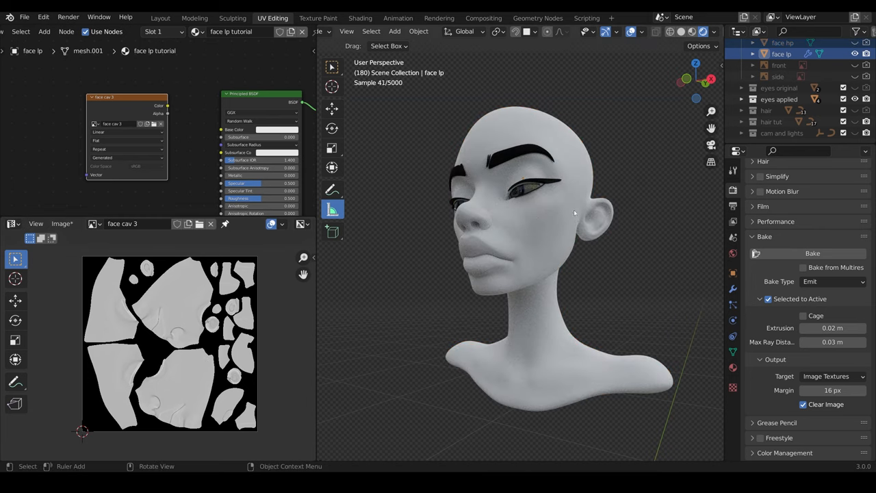
drag(167, 107, 202, 123)
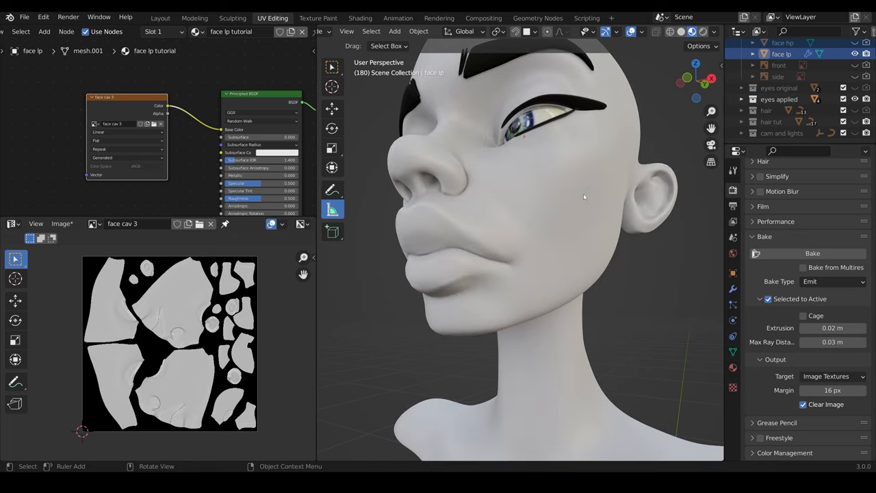
drag(586, 197, 544, 249)
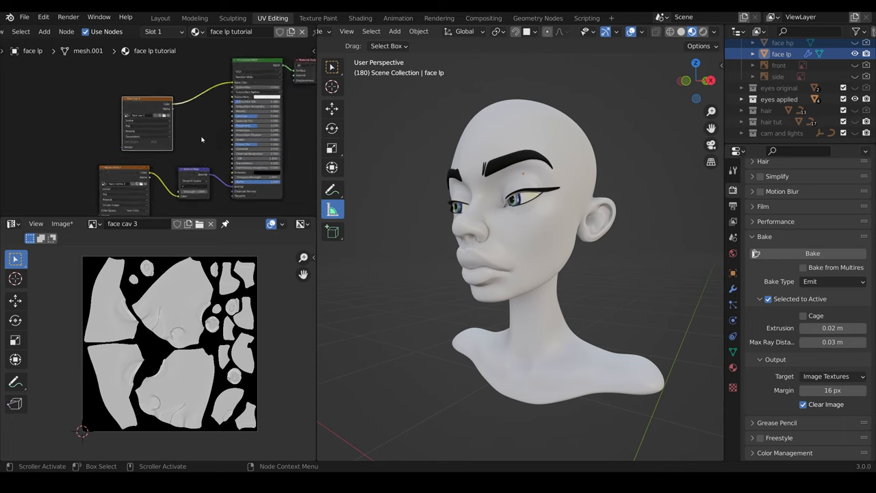
- Assign the face lp material and add a MixRGB node set to Multiply combining the cavity and colour textures
click(197, 31)
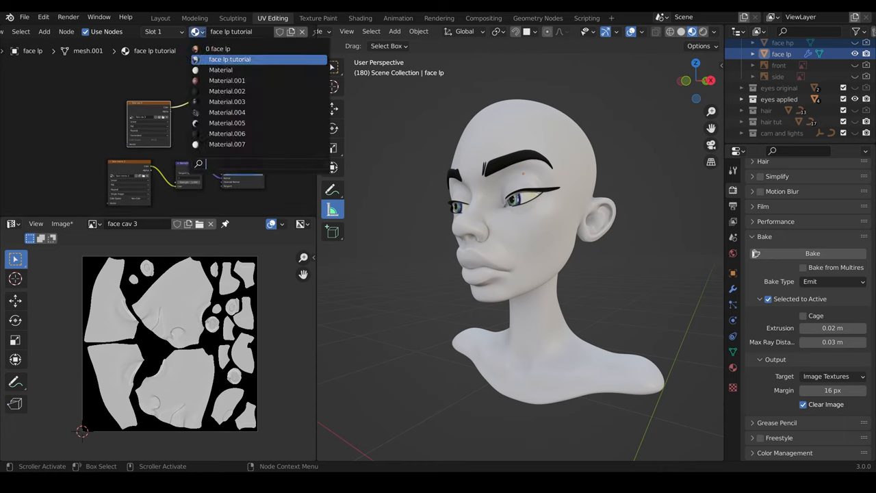
click(218, 48)
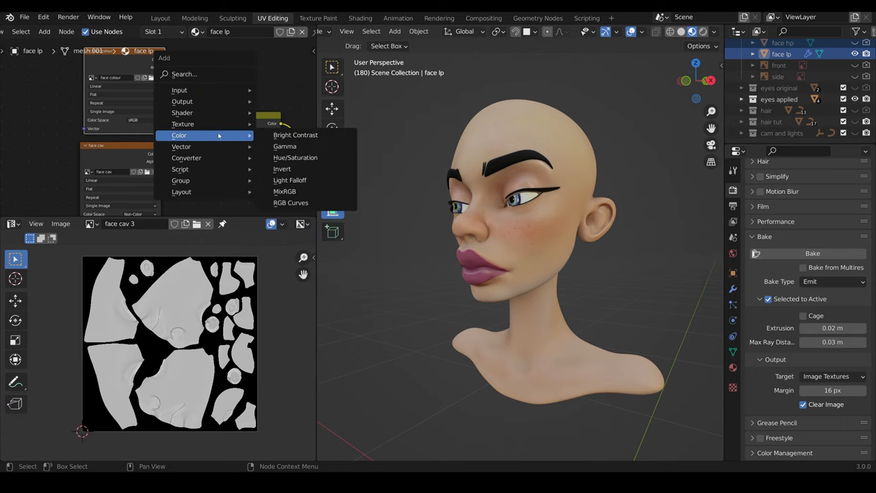
click(284, 191)
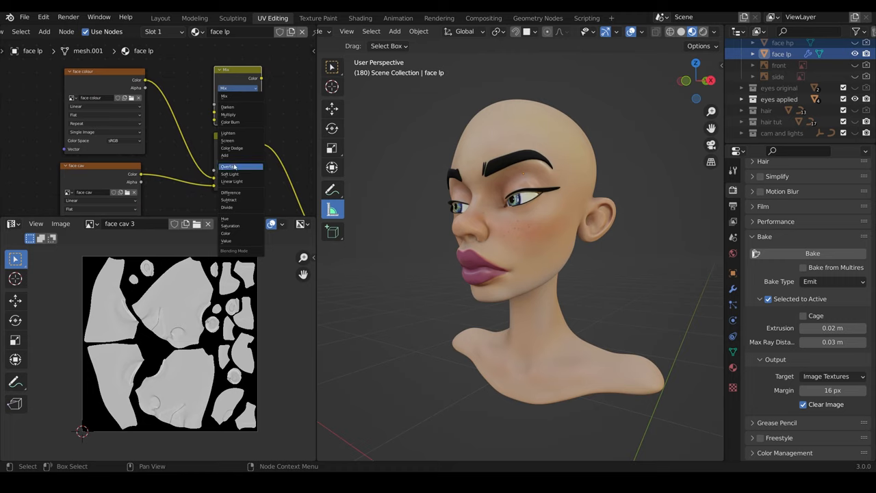
click(231, 166)
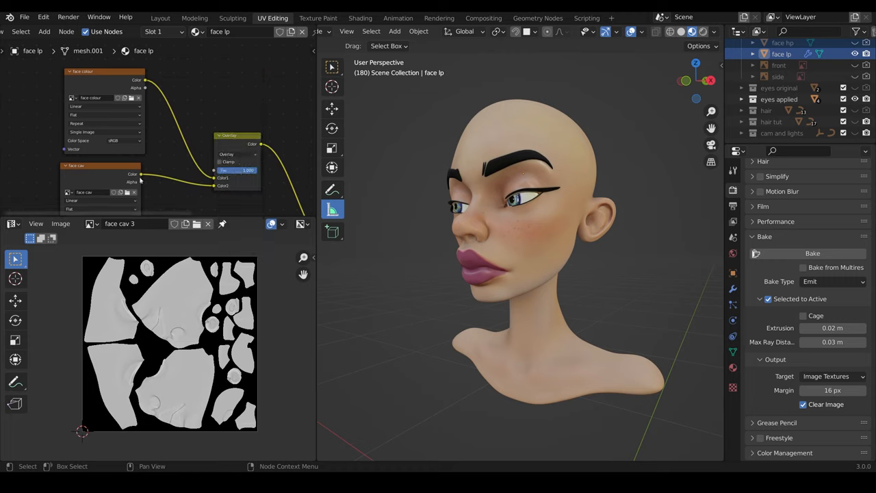
click(240, 170)
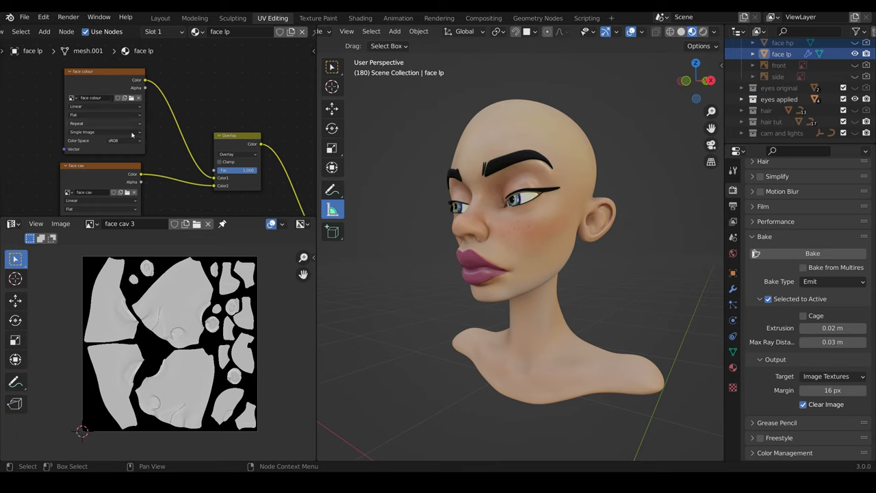
mouse_move(115, 108)
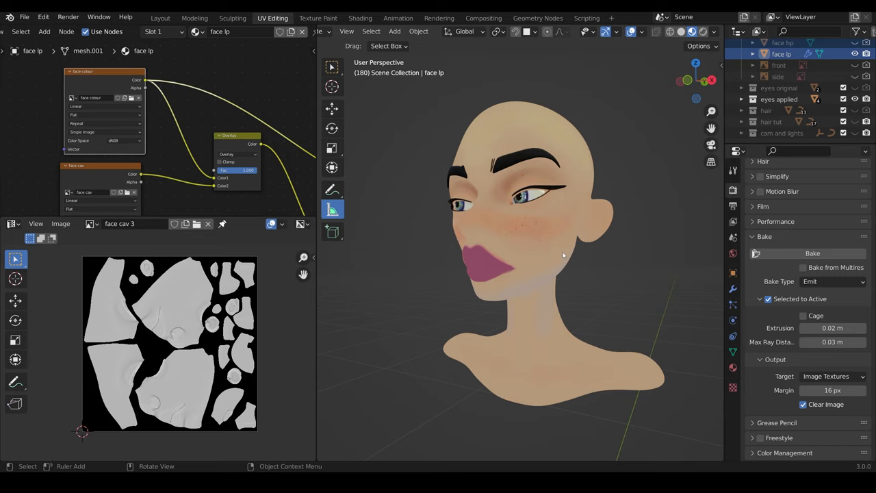
mouse_move(553, 256)
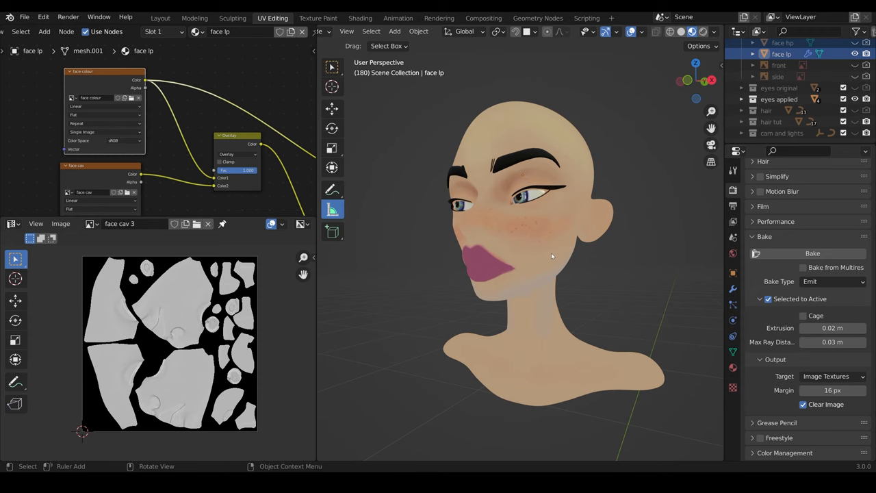
- Paint a light skin tone onto the face colour texture with the TexDraw brush
click(317, 17)
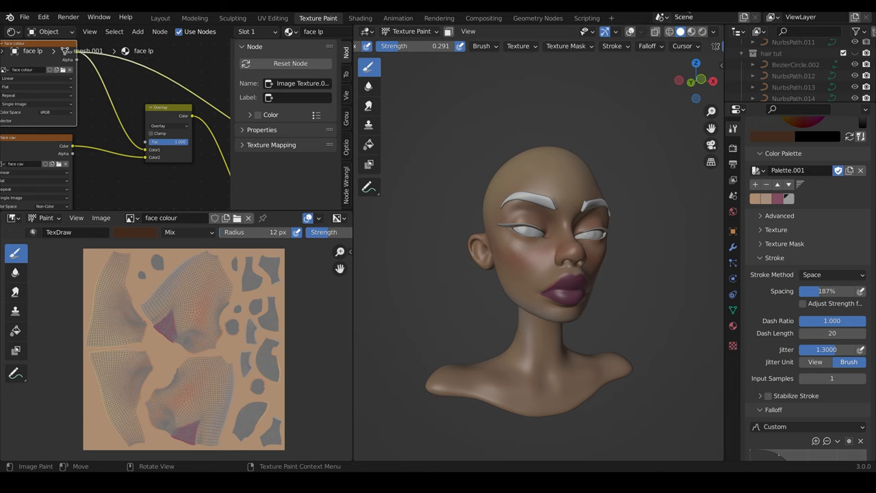
click(691, 32)
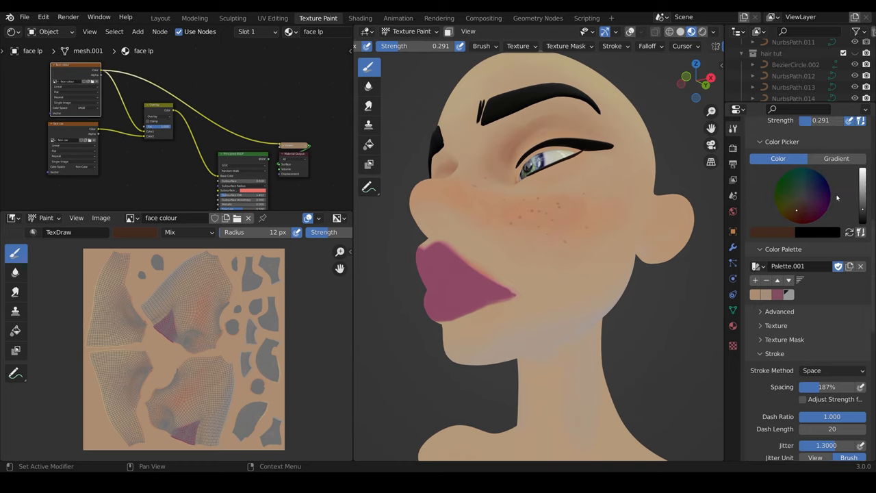
click(796, 205)
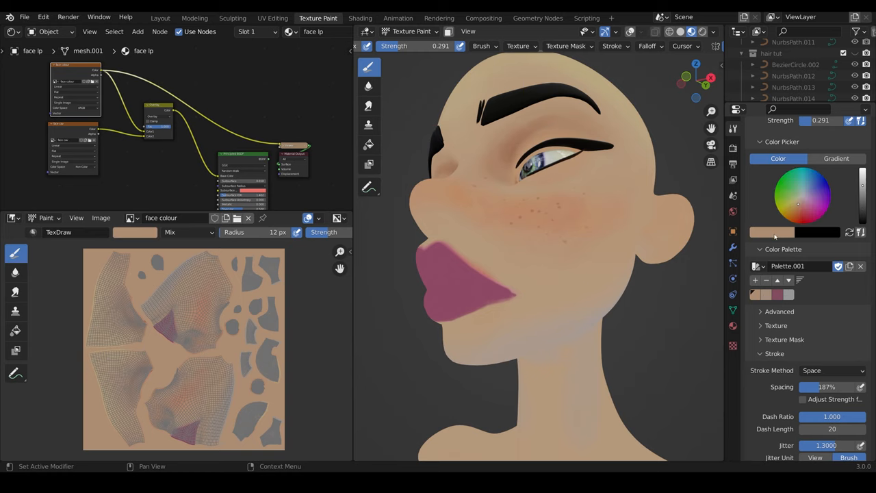
mouse_move(822, 201)
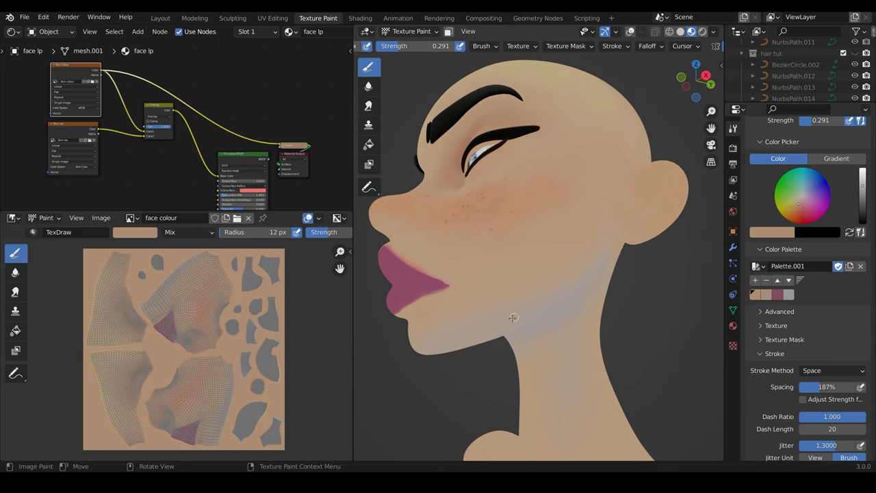
mouse_move(555, 296)
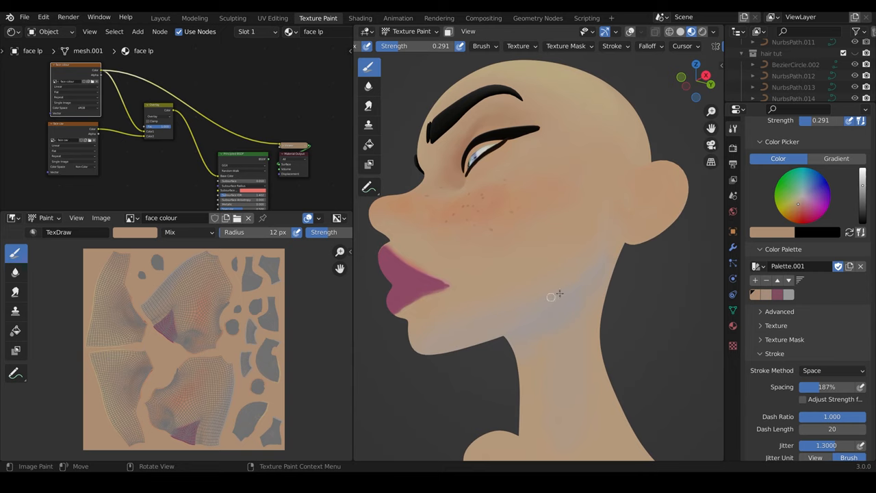
mouse_move(805, 192)
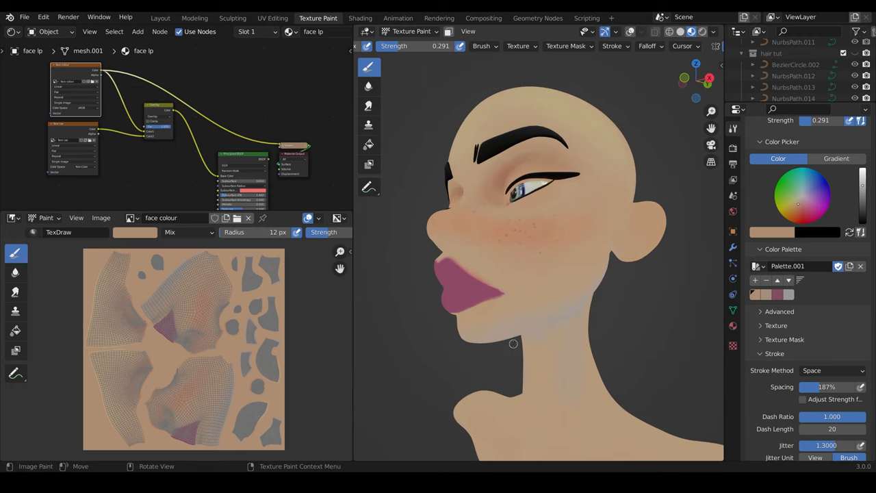
mouse_move(660, 218)
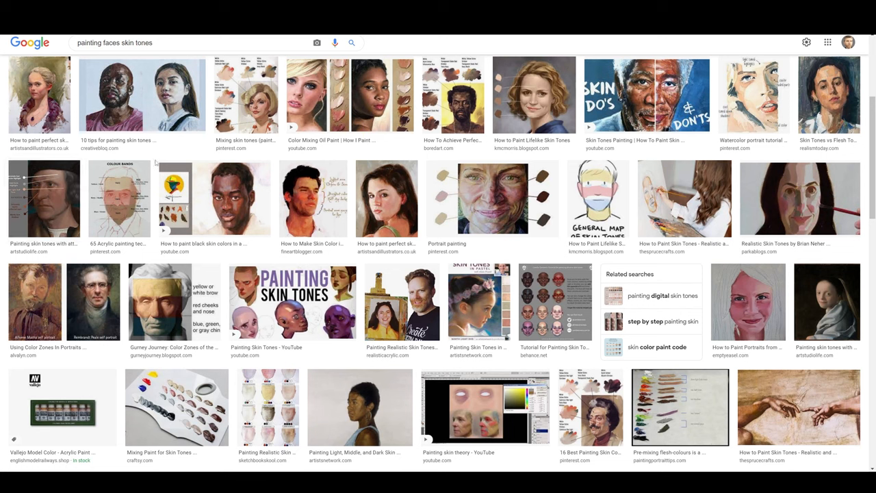
- View the Color Zones of the Face and General Map of Skin Tones reference images
click(175, 301)
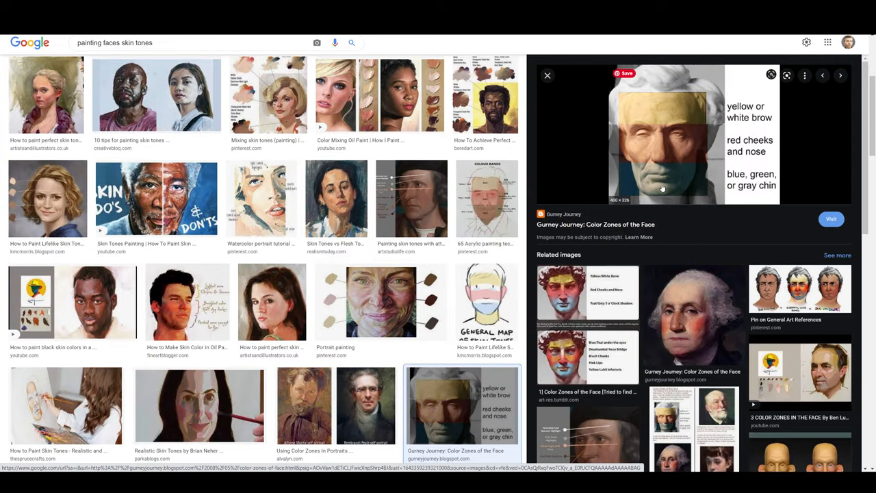
mouse_move(692, 113)
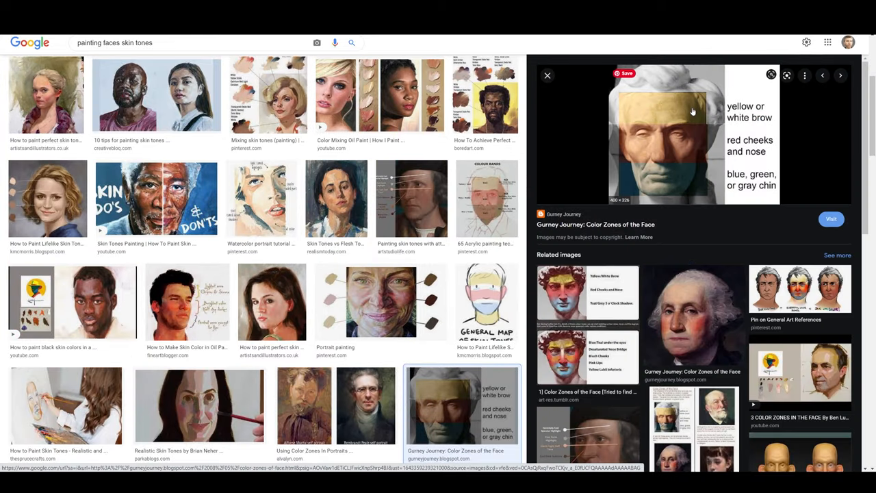
click(486, 301)
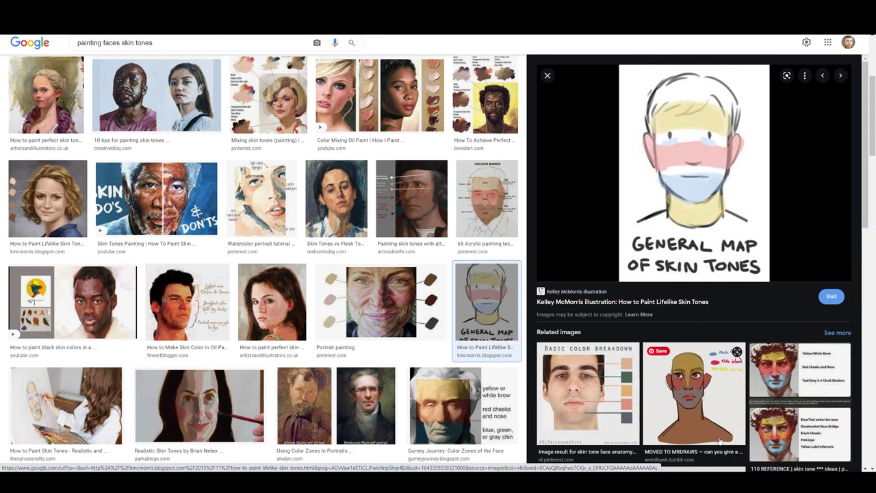
mouse_move(692, 410)
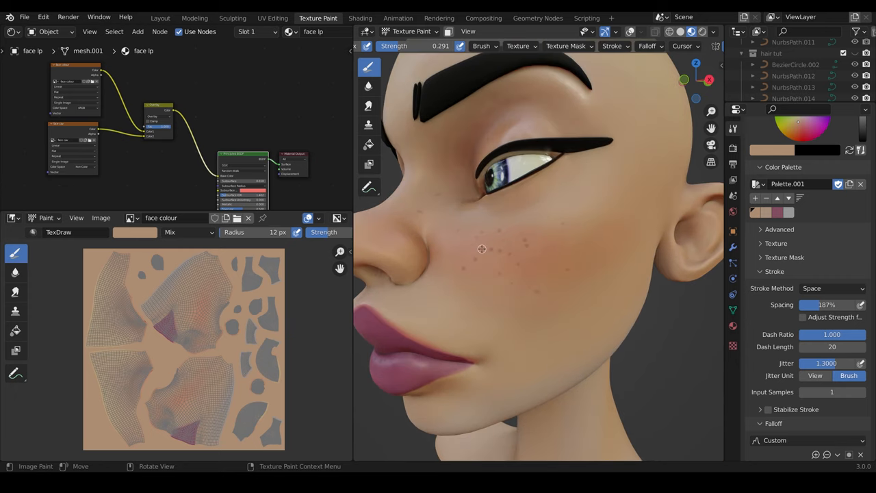
mouse_move(484, 251)
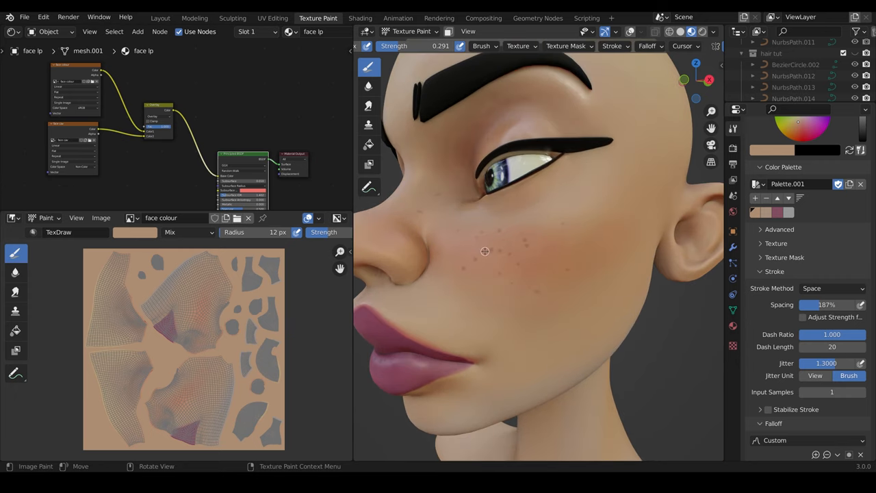
mouse_move(824, 304)
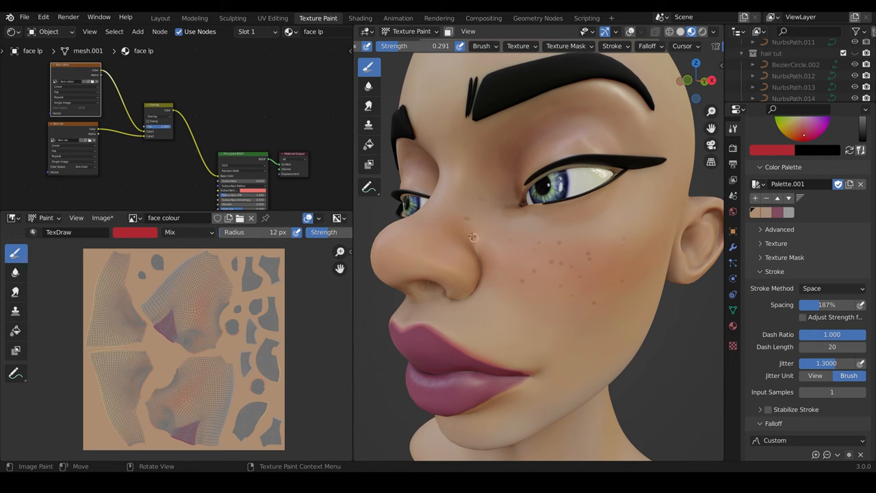
mouse_move(190, 175)
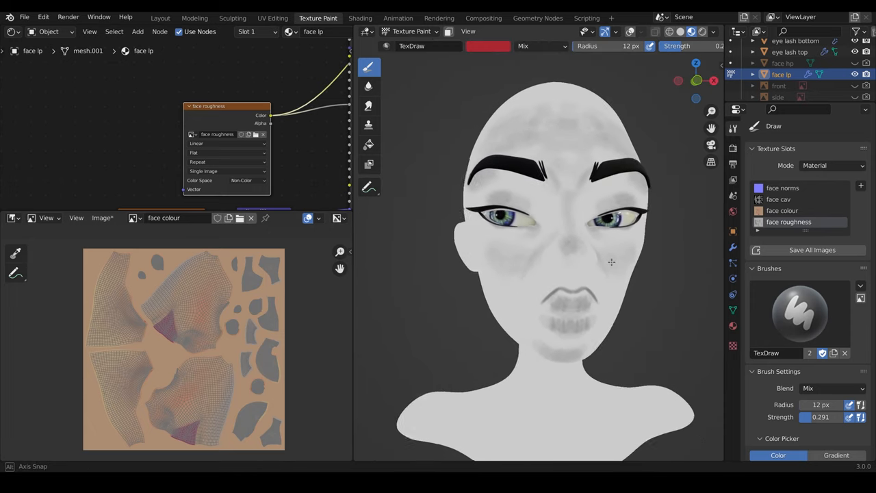
- Orbit the head to an angled view while painting the greyscale face roughness map
drag(611, 263, 561, 310)
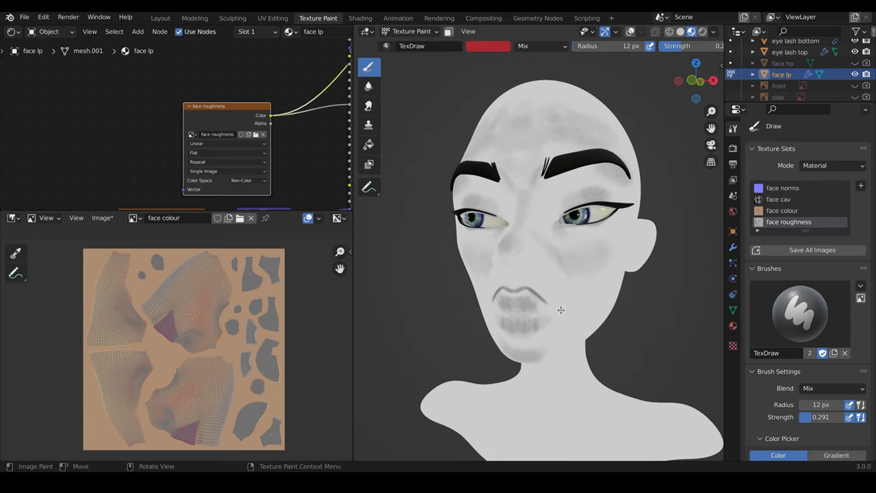
mouse_move(564, 293)
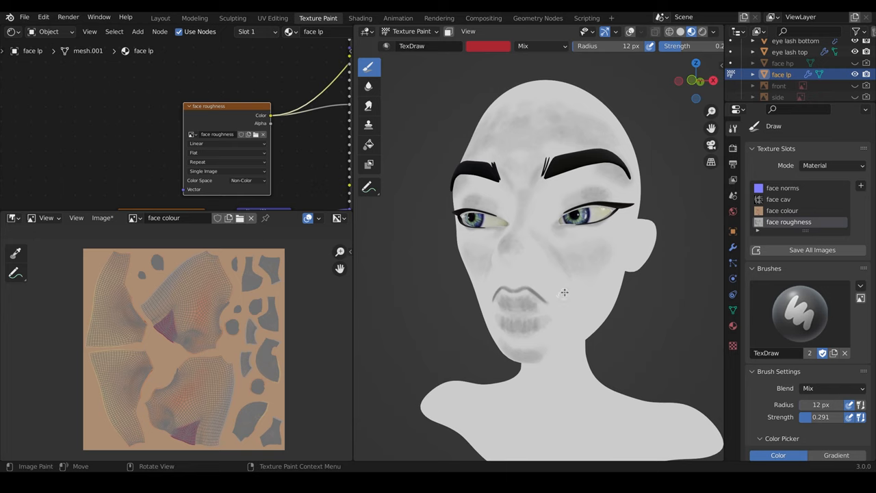
mouse_move(548, 304)
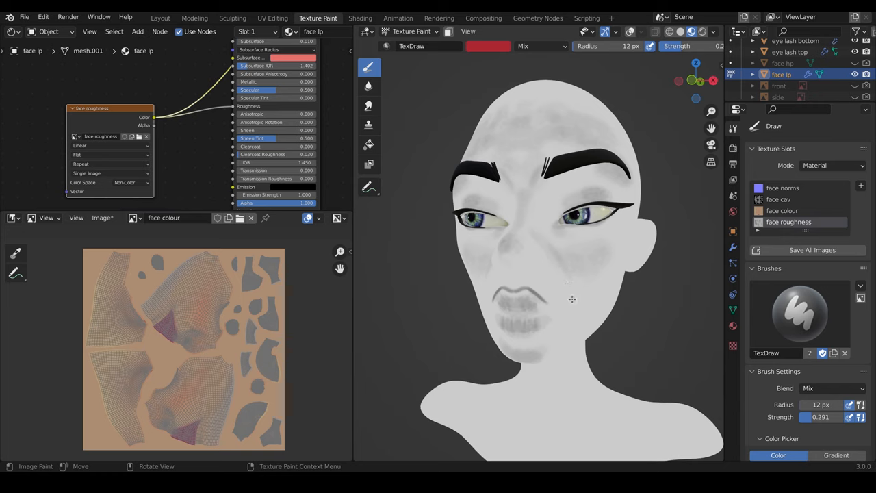
mouse_move(588, 241)
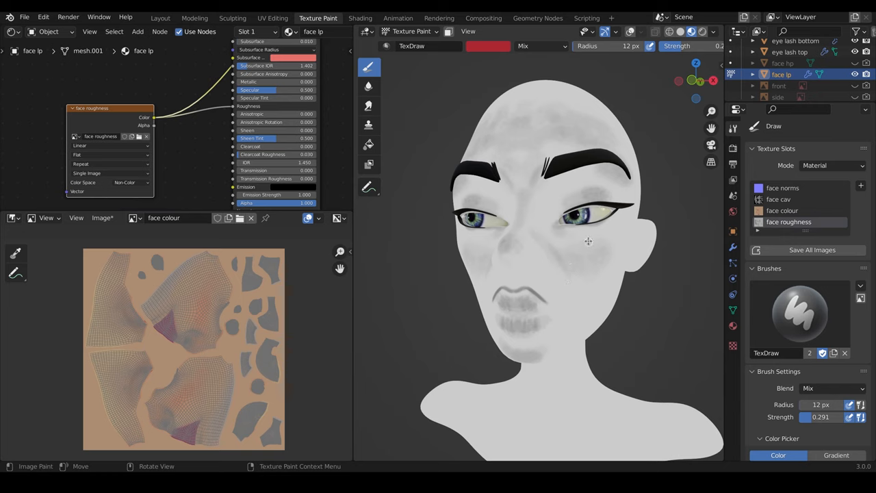
mouse_move(589, 259)
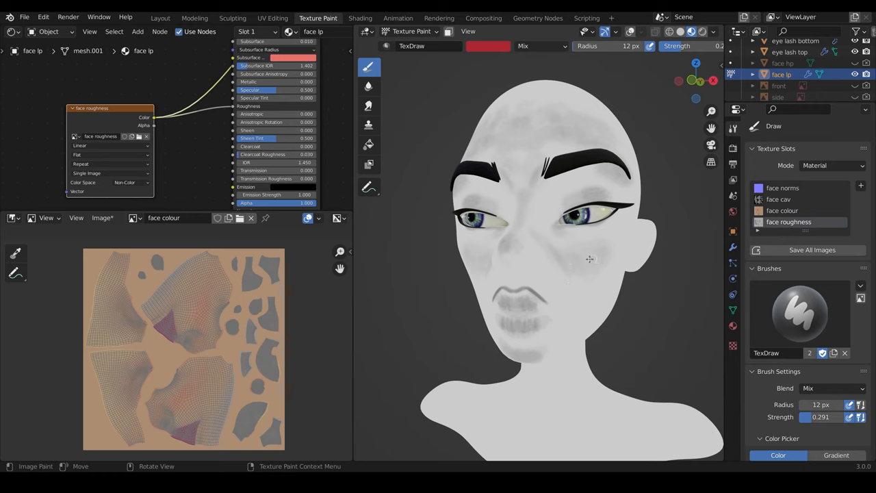
mouse_move(522, 296)
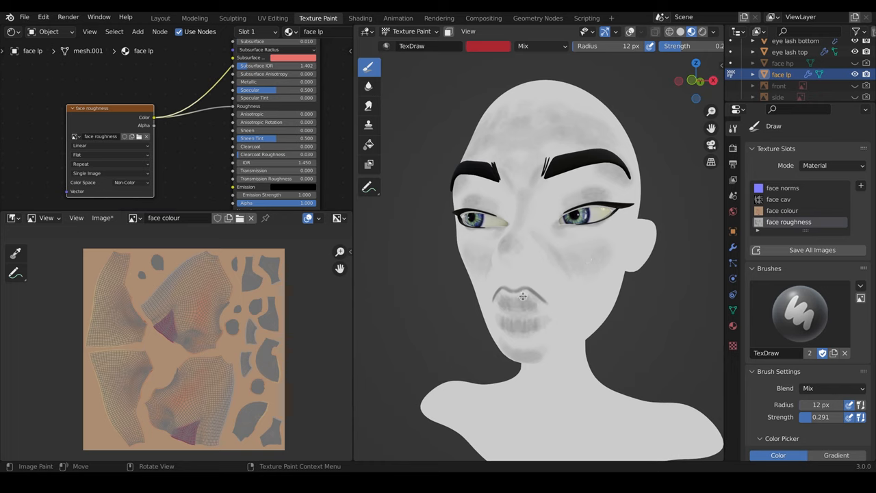
mouse_move(580, 191)
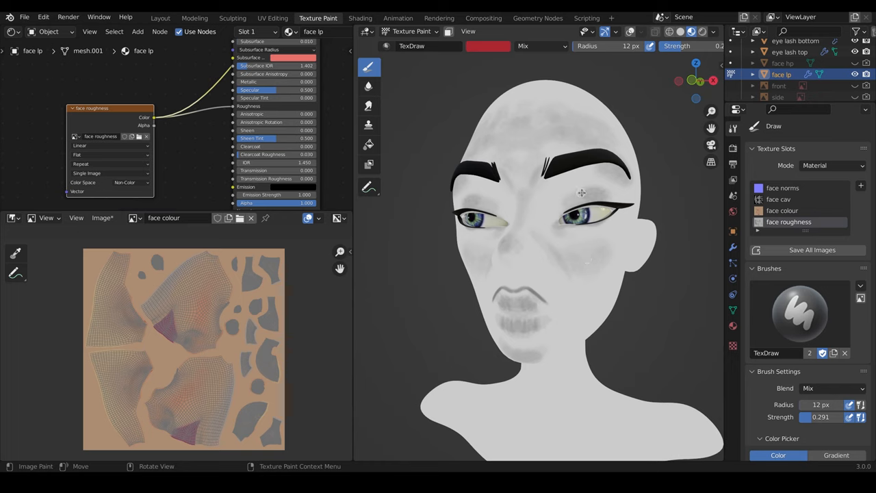
mouse_move(531, 137)
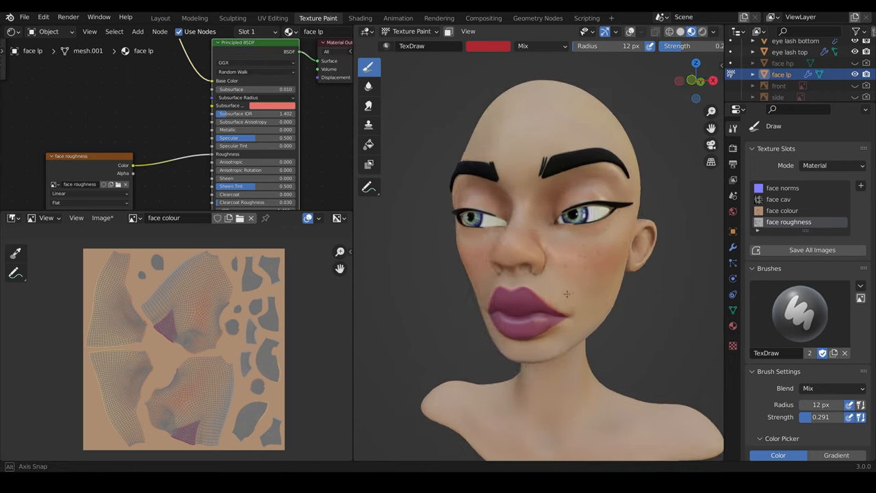
- View the head's side profile and adjust the Subsurface amount on the Principled BSDF skin shader
drag(566, 294, 545, 286)
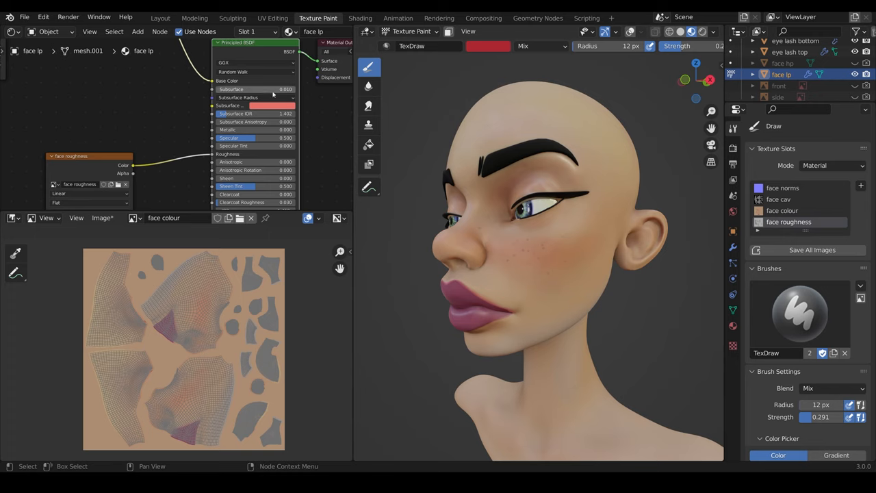
mouse_move(288, 95)
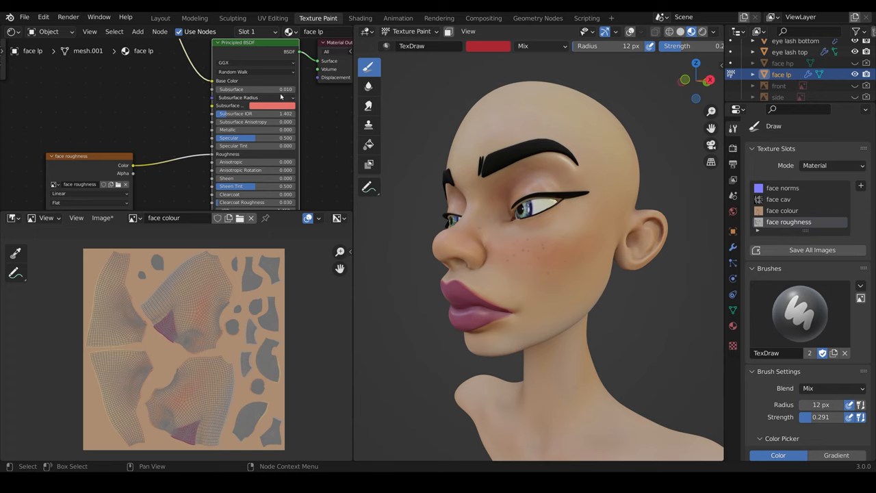
click(699, 31)
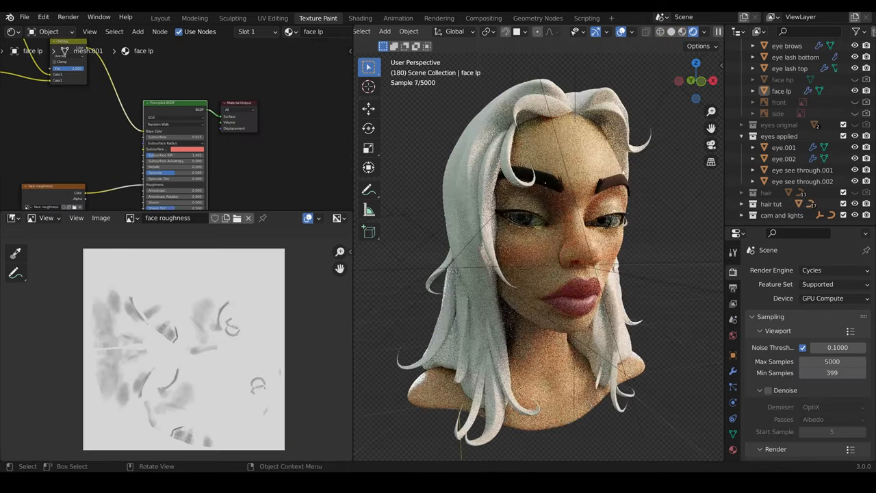
- Orbit from the front to a three-quarter view while the Cycles render finishes denoised
drag(541, 273, 561, 240)
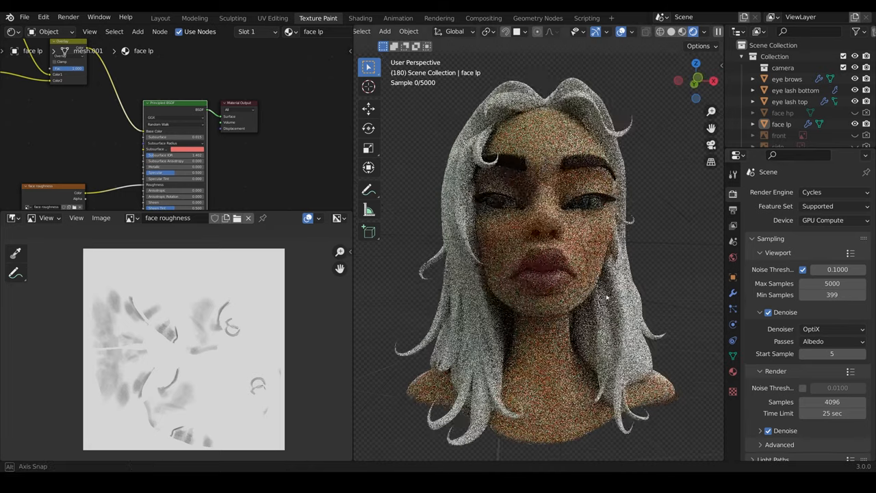
drag(602, 295, 613, 301)
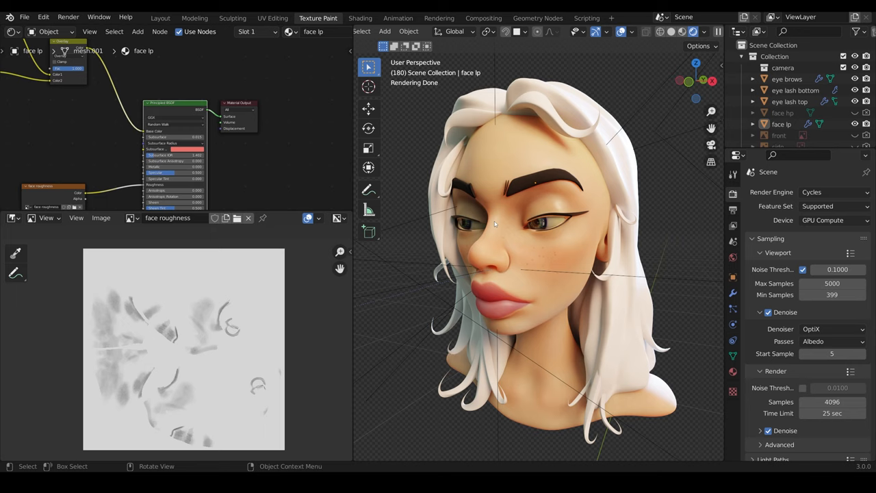
- Turn on final-render Denoise with the OptiX denoiser and Albedo and Normal passes
scroll(down, 3)
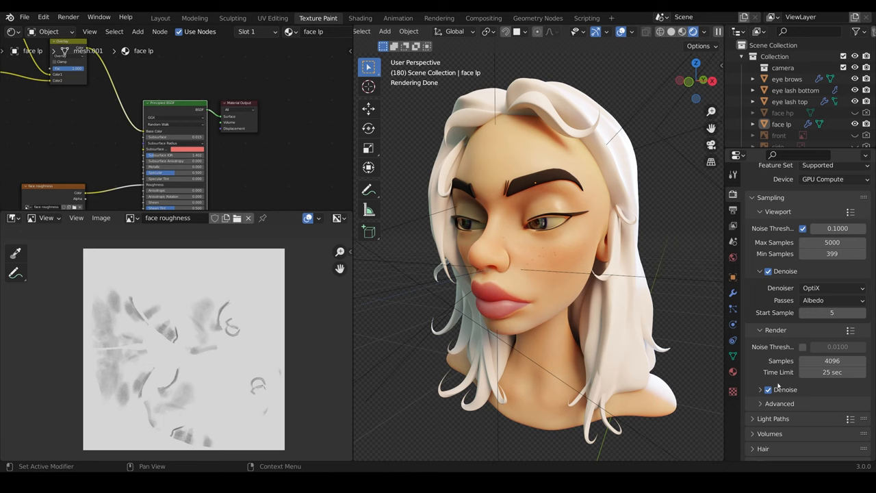
click(768, 388)
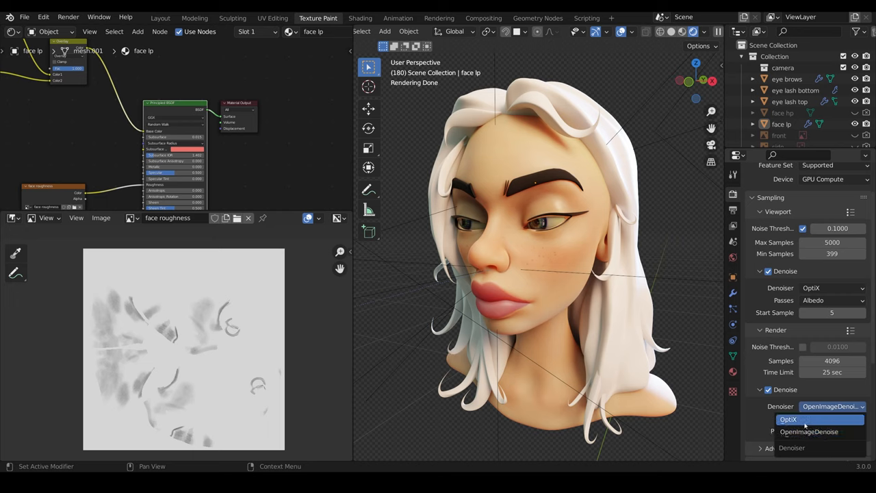
click(788, 419)
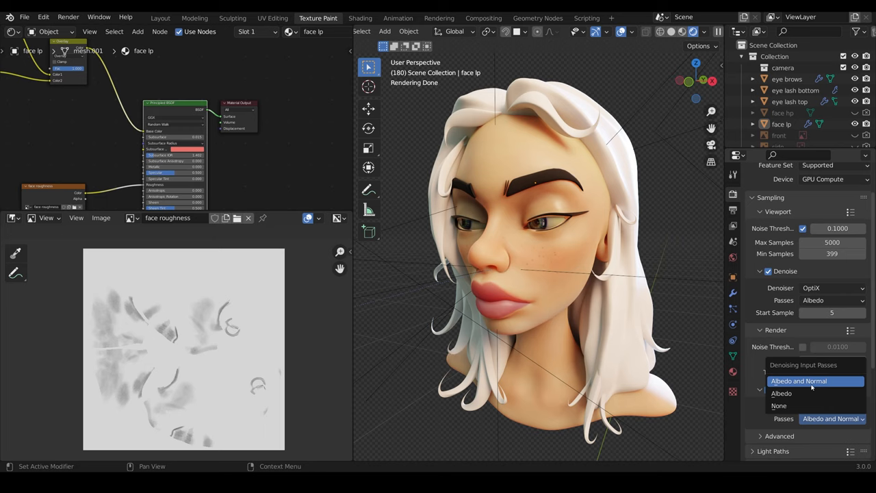
mouse_move(815, 386)
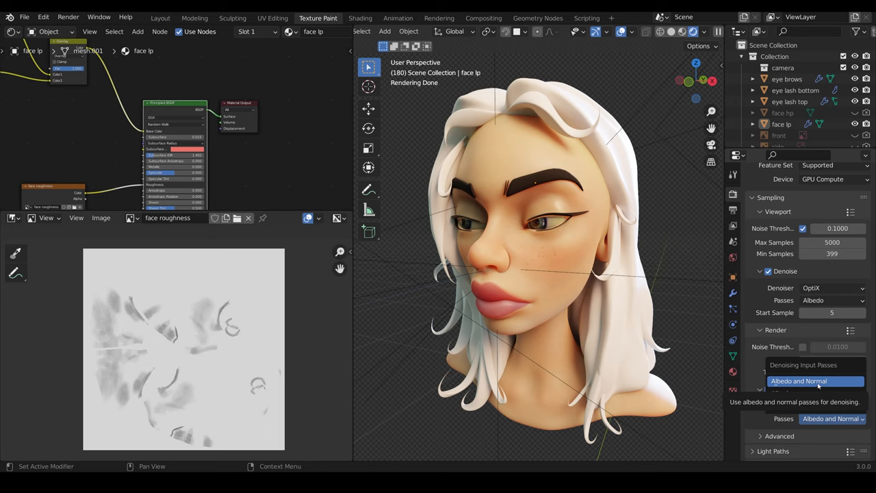
click(799, 381)
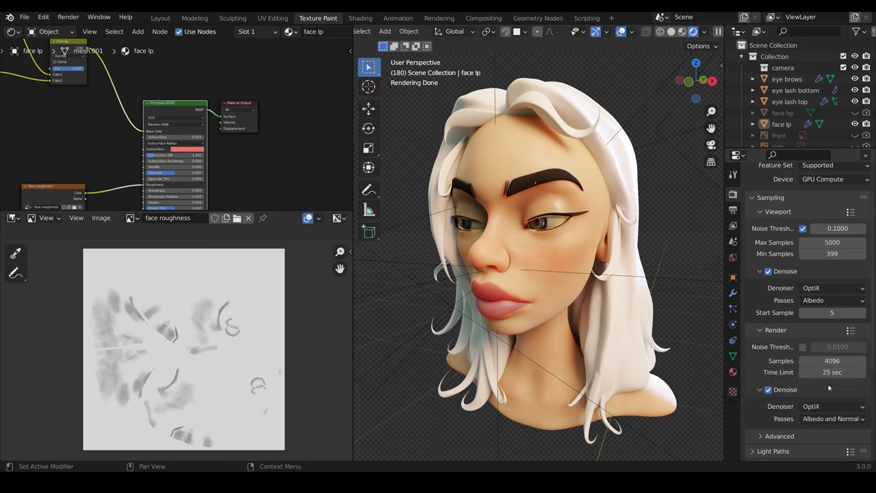
mouse_move(831, 373)
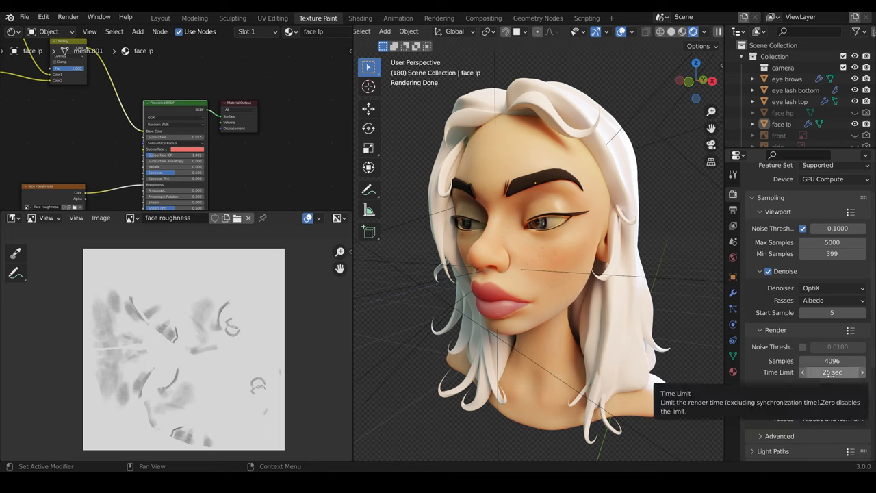